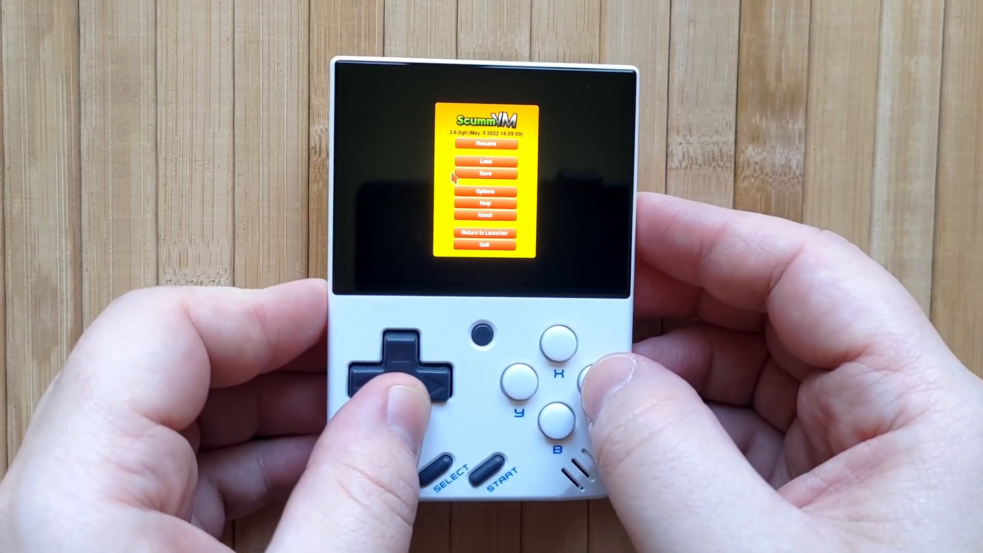
Step: Review The Curse of Monkey Island's required data files, then Blade Runner's list on the ScummVM Wiki
{"action": "left_click", "coordinate": [487, 191]}
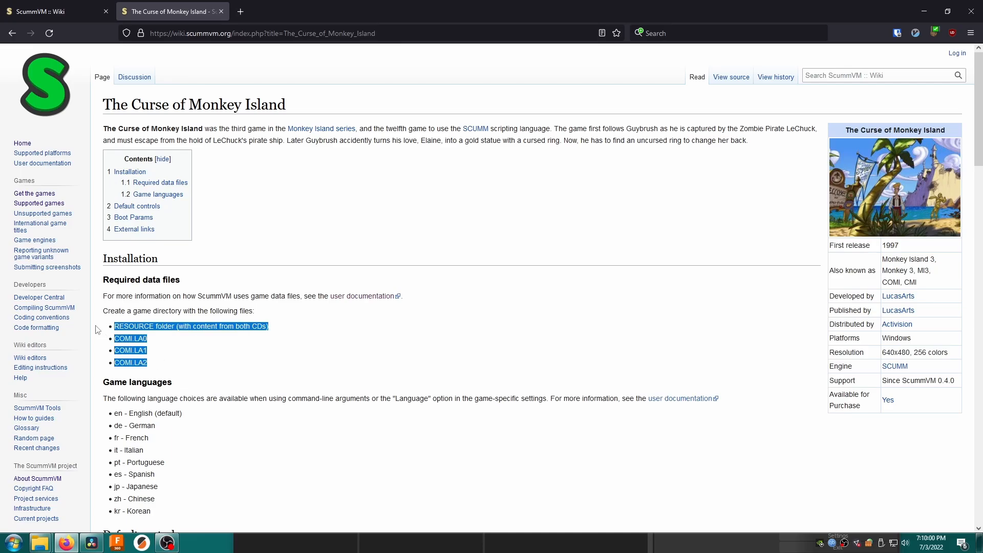
{"action": "mouse_move", "coordinate": [129, 323]}
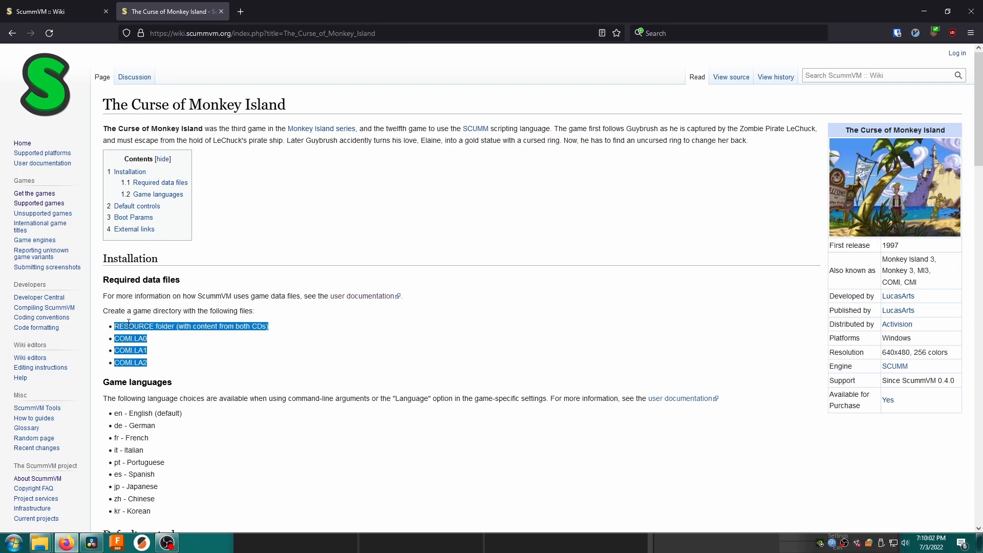
{"action": "mouse_move", "coordinate": [245, 362]}
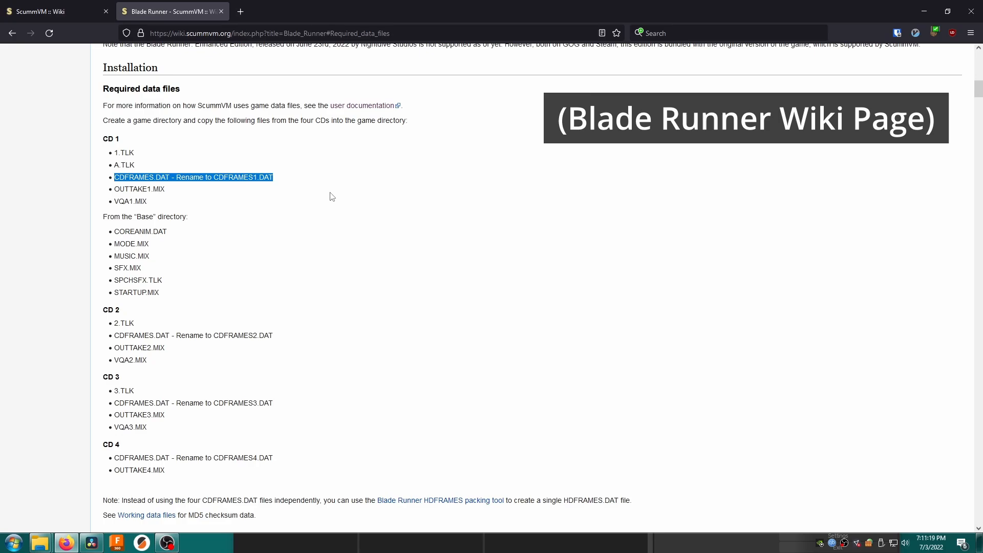
{"action": "scroll", "scroll_direction": "down", "scroll_amount": 3}
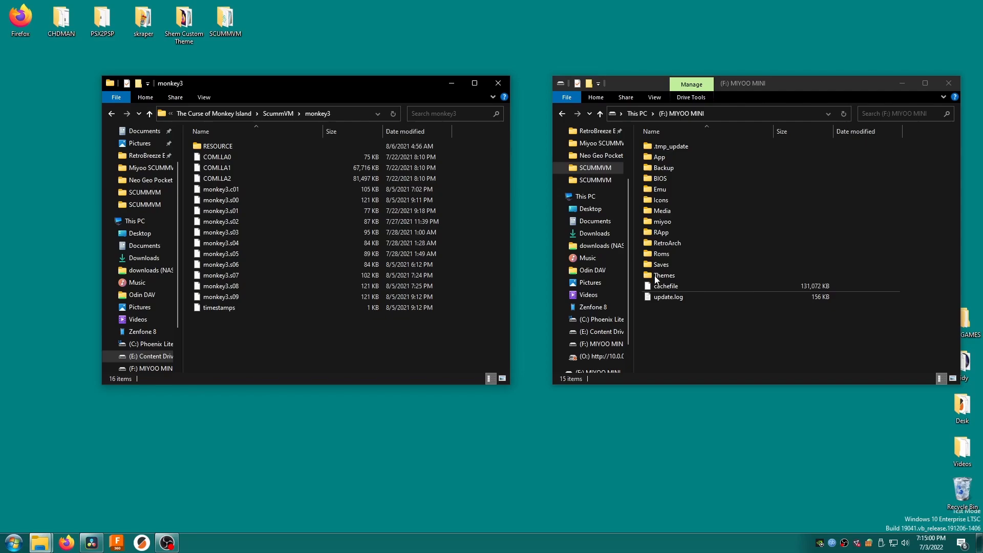
Step: Open a folder on the MIYOO MINI card to receive the monkey3 game files
{"action": "double_click", "coordinate": [659, 254]}
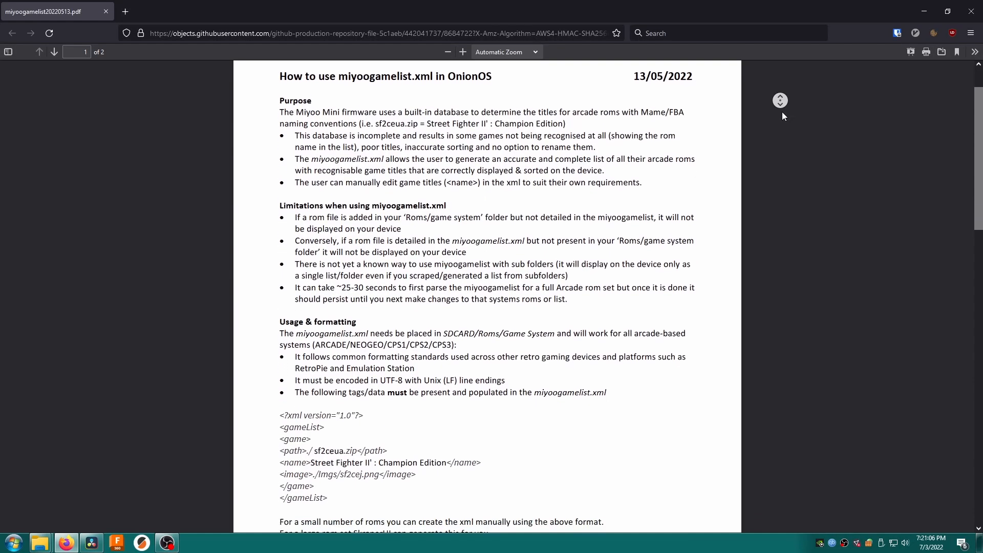
Step: Scroll the miyoogamelist.xml PDF past Usage & formatting to the SkraperUI section
{"action": "scroll", "scroll_direction": "down", "scroll_amount": 3}
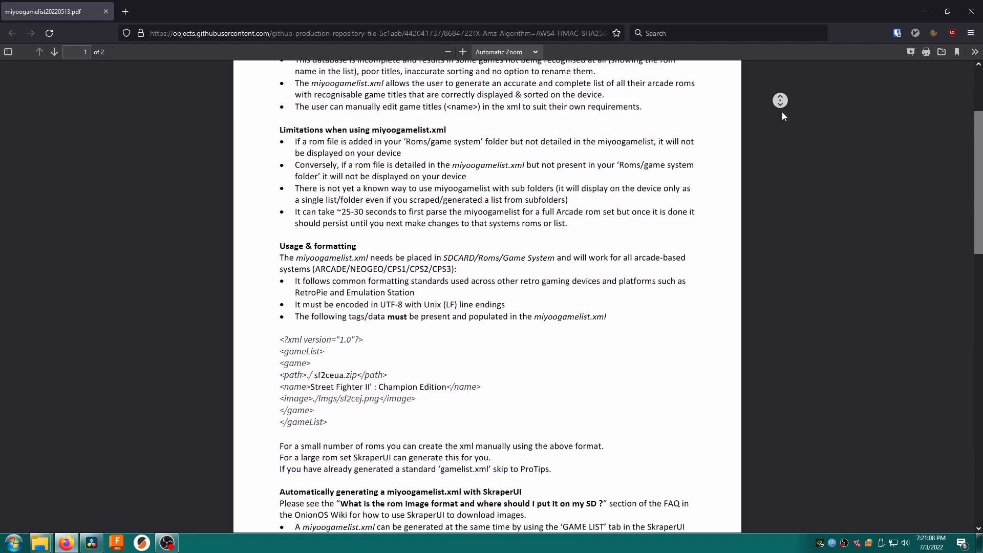
{"action": "scroll", "scroll_direction": "down", "scroll_amount": 3}
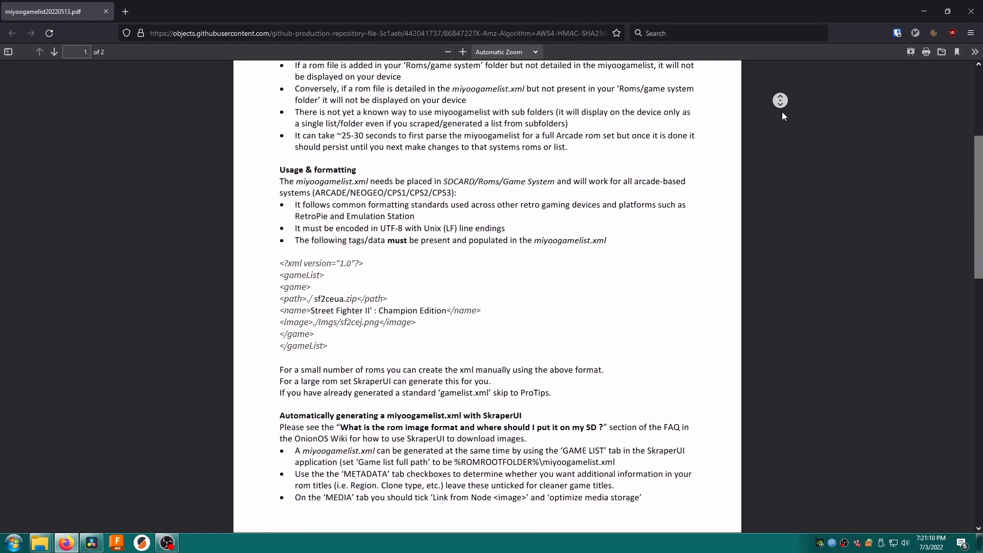
{"action": "scroll", "scroll_direction": "down", "scroll_amount": 3}
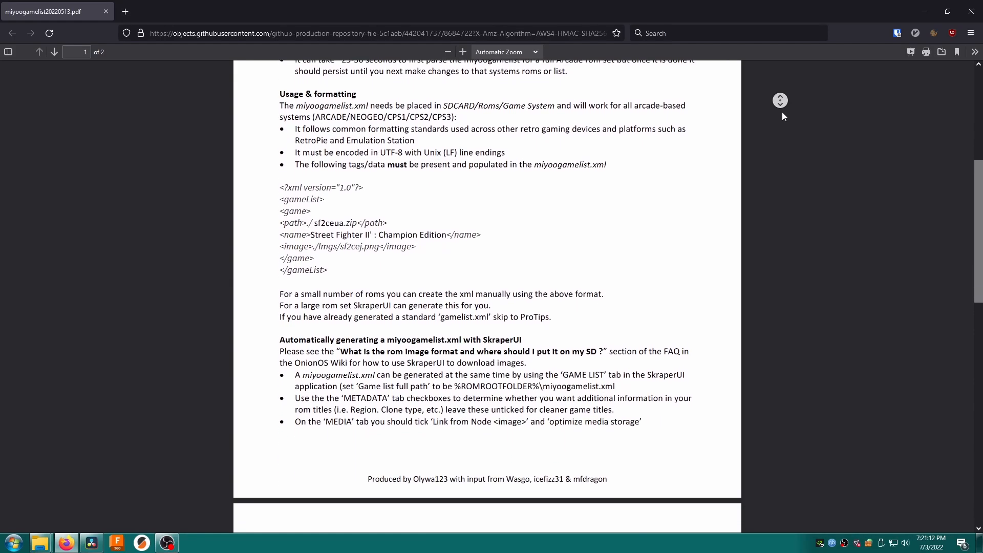
{"action": "scroll", "scroll_direction": "down", "scroll_amount": 3}
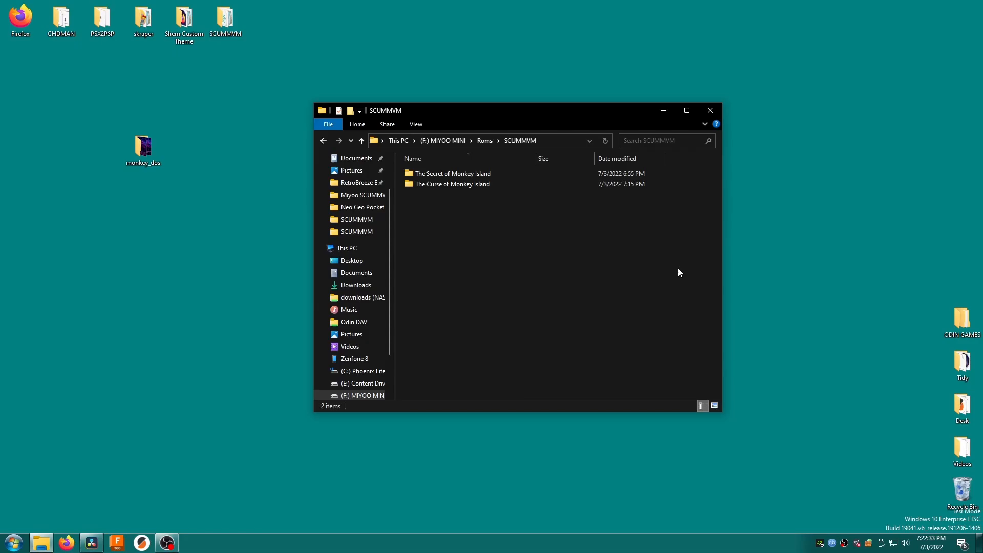
{"action": "mouse_move", "coordinate": [536, 234]}
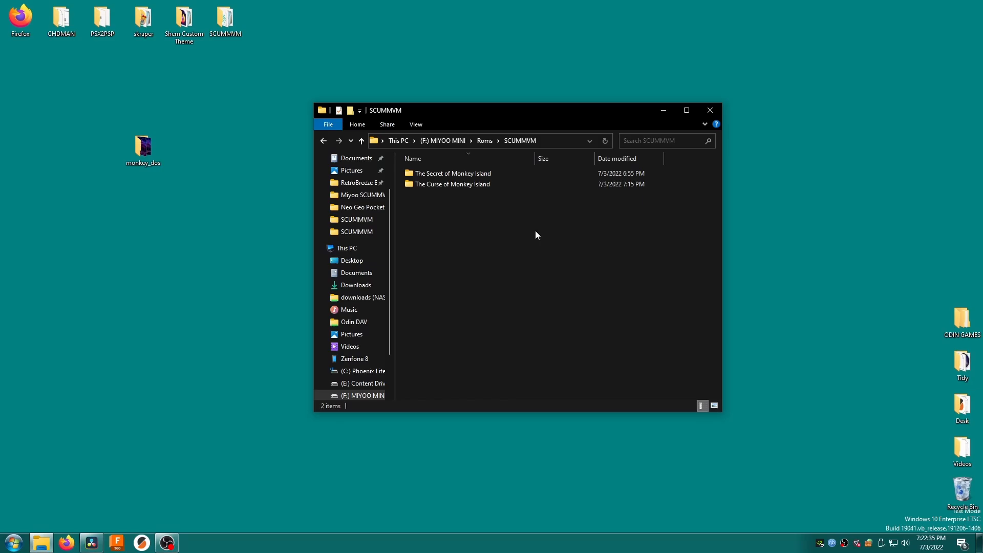
{"action": "mouse_move", "coordinate": [523, 218]}
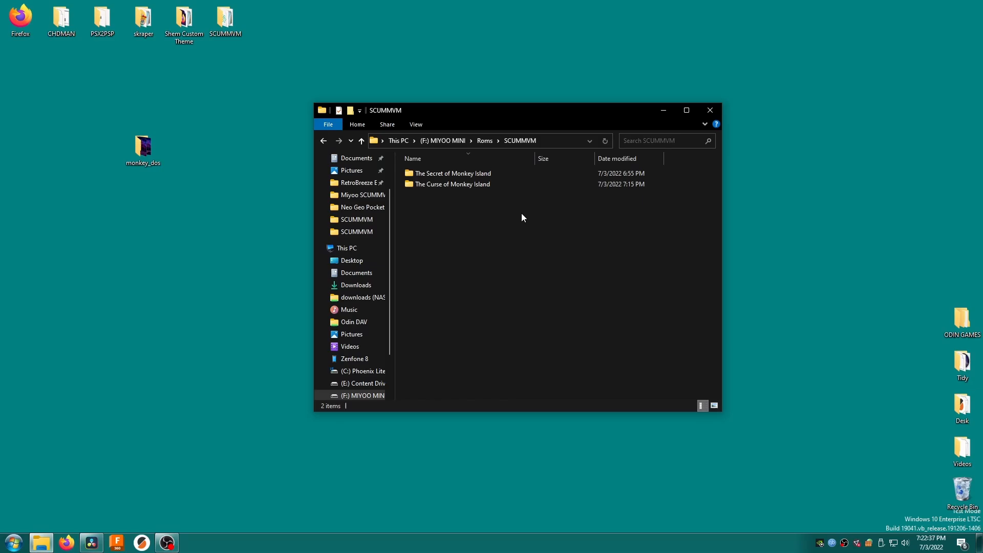
Step: Create 'The Secret of Monkey Island.scummvm' in that game's folder, accepting the extension change
{"action": "left_click", "coordinate": [451, 173]}
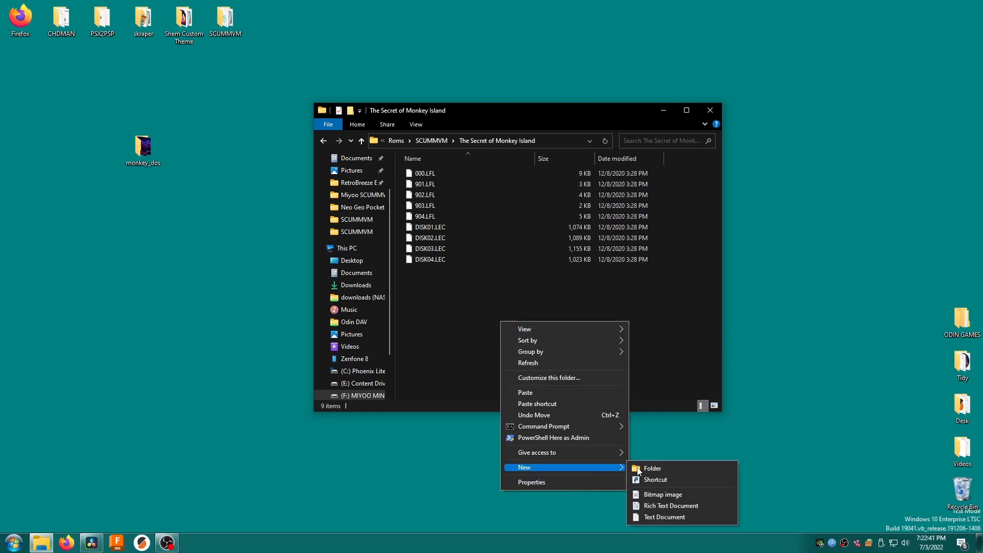
{"action": "left_click", "coordinate": [664, 517]}
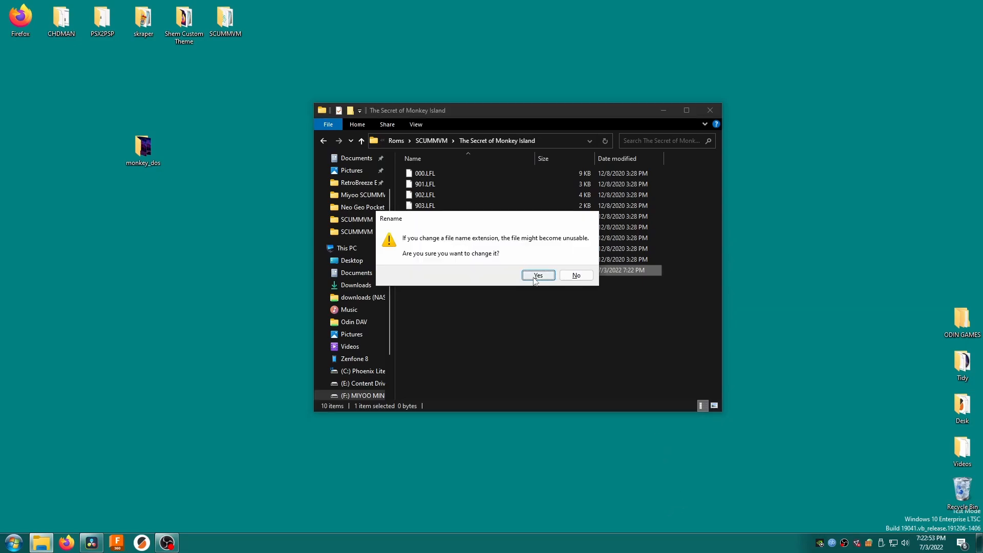
{"action": "left_click", "coordinate": [537, 275]}
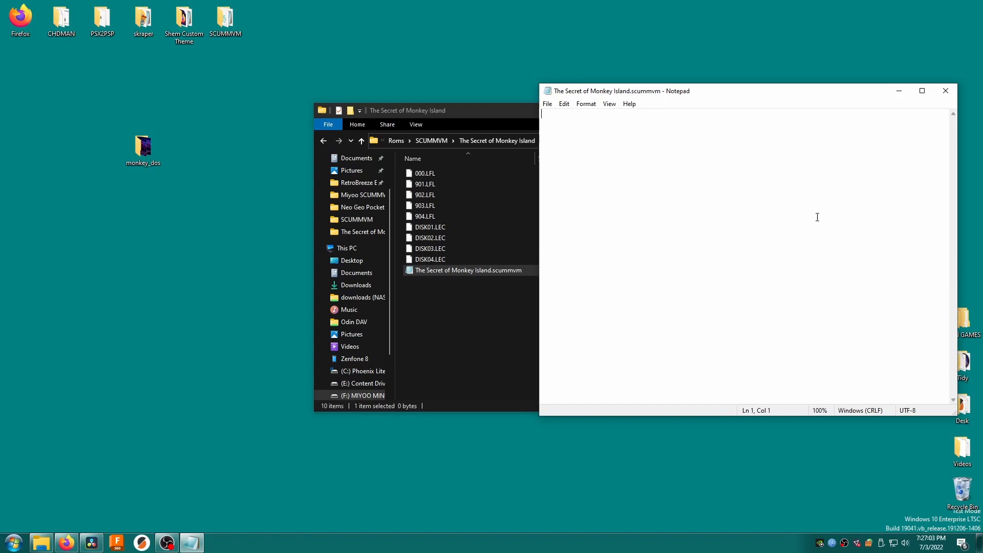
{"action": "mouse_move", "coordinate": [65, 541]}
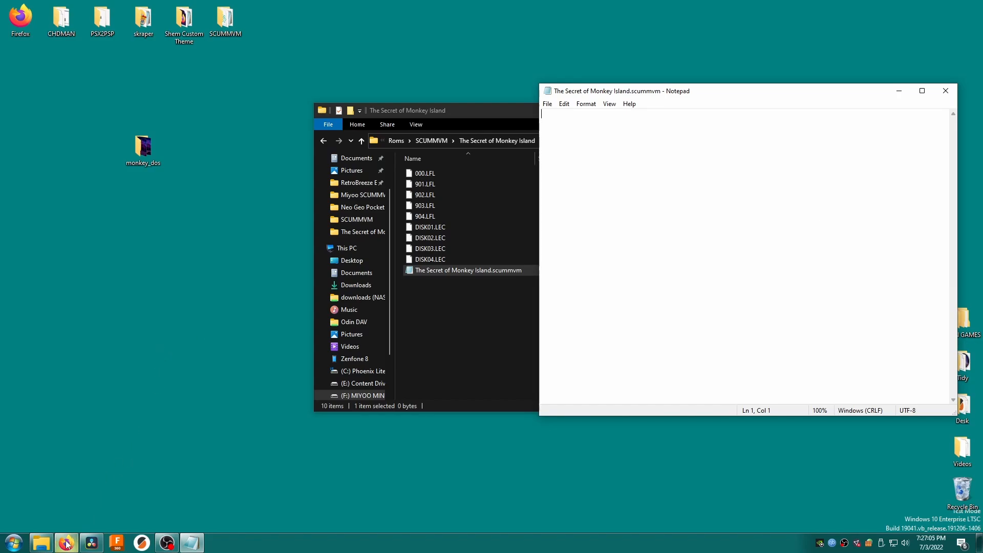
Step: Look up 'monkey' as The Secret of Monkey Island's short name, then return to Notepad
{"action": "left_click", "coordinate": [65, 542]}
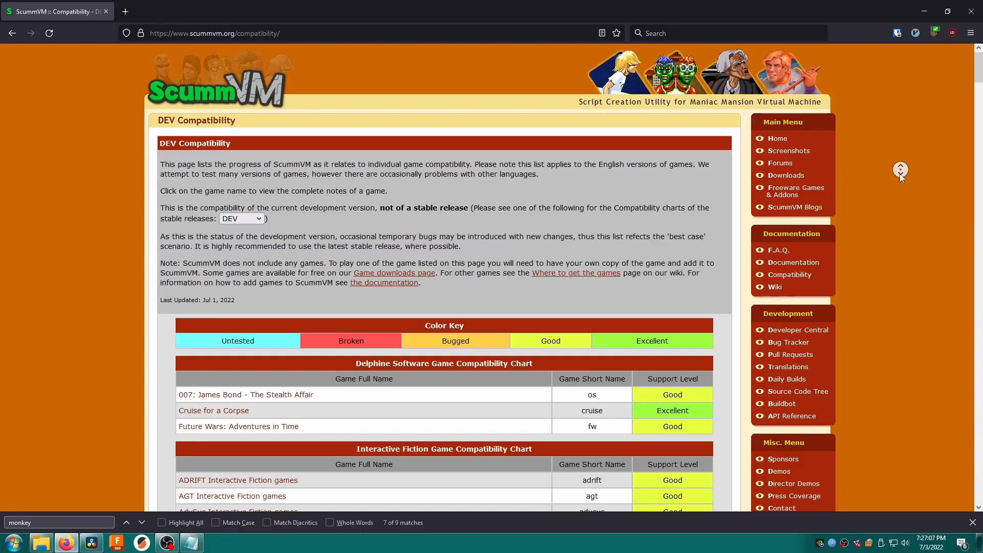
{"action": "scroll", "scroll_direction": "down", "scroll_amount": 3}
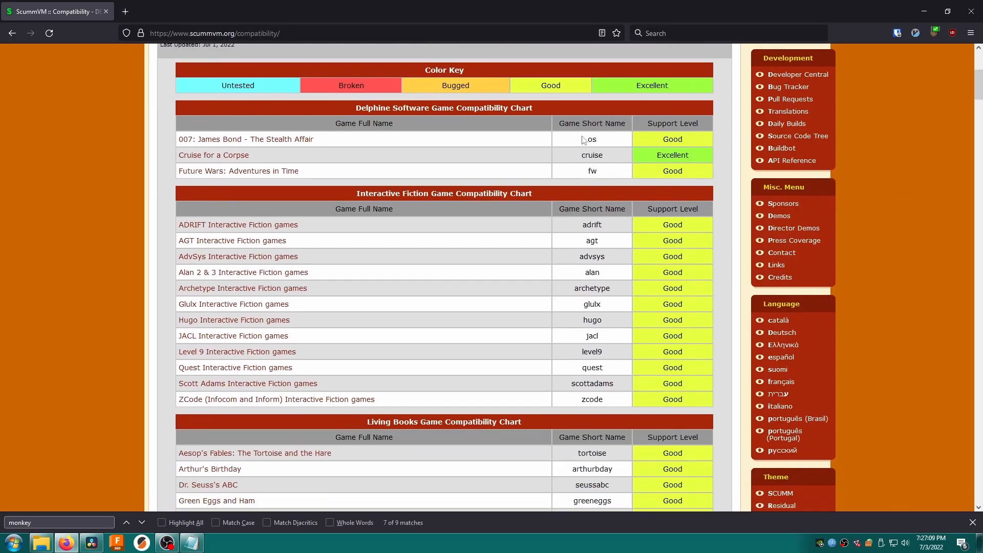
{"action": "mouse_move", "coordinate": [569, 234]}
{"action": "type", "text": "secret of mo"}
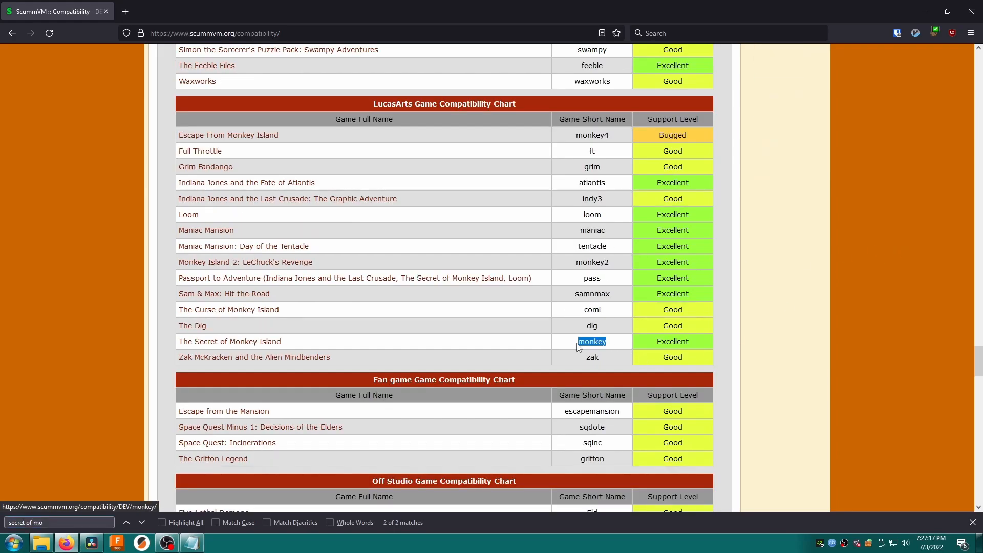
{"action": "left_click", "coordinate": [191, 542]}
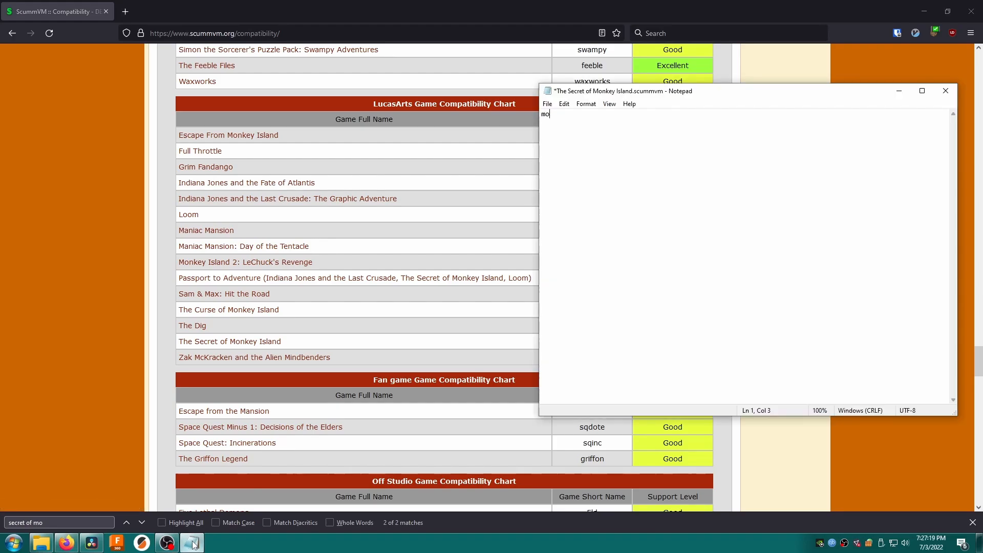
Step: Finish typing the short name 'monkey' into the .scummvm file
{"action": "type", "text": "nkey"}
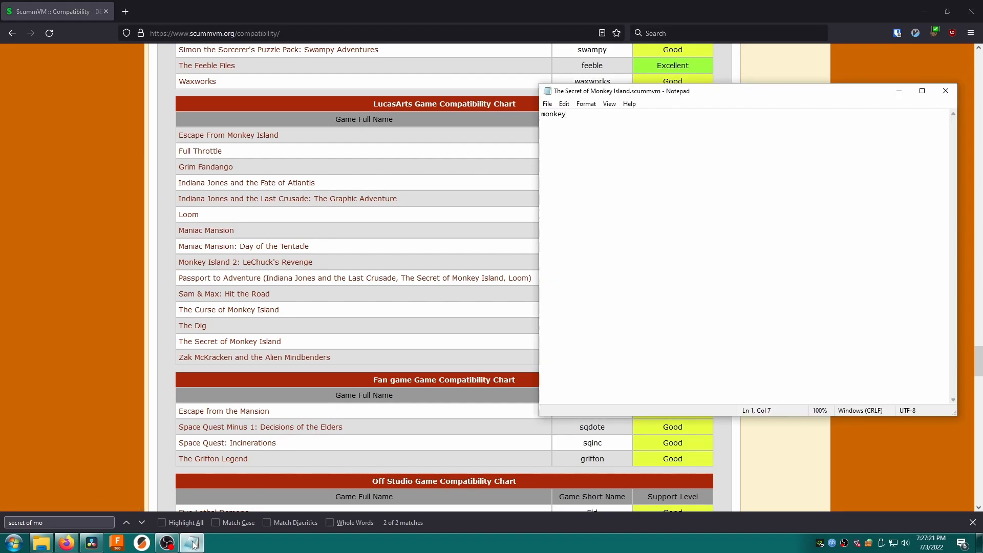
{"action": "mouse_move", "coordinate": [404, 395]}
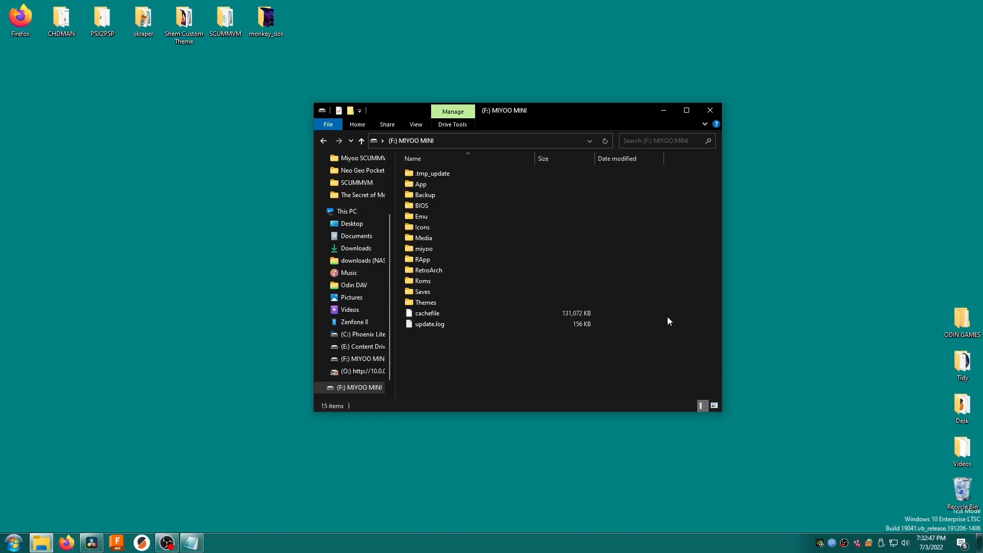
{"action": "mouse_move", "coordinate": [707, 327]}
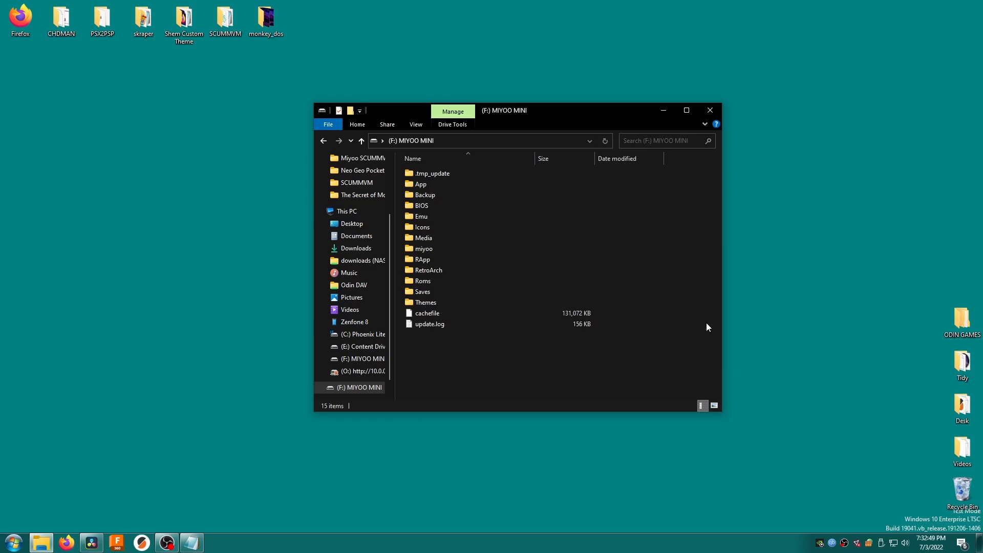
Step: Select and open the Emu folder on the MIYOO MINI drive
{"action": "left_click", "coordinate": [421, 216]}
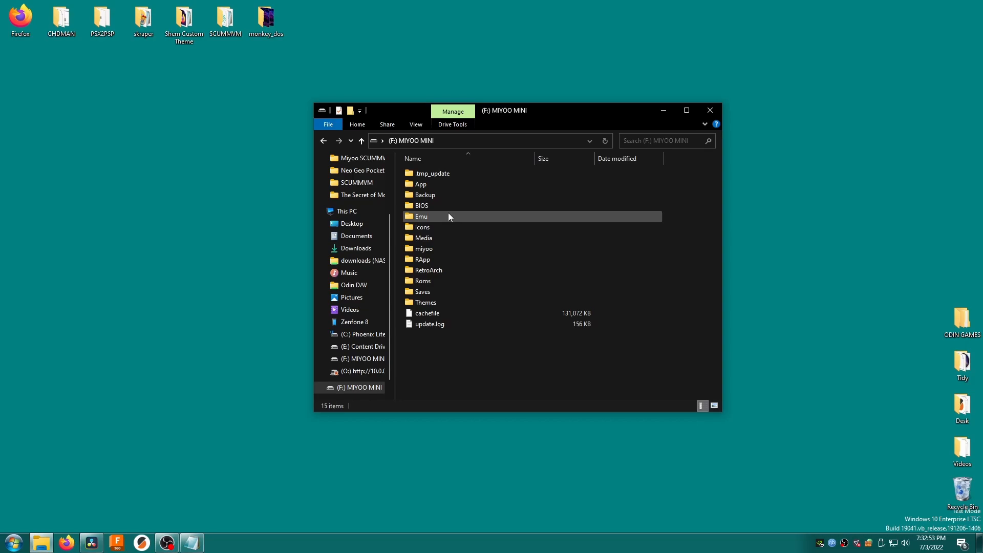
{"action": "double_click", "coordinate": [421, 215]}
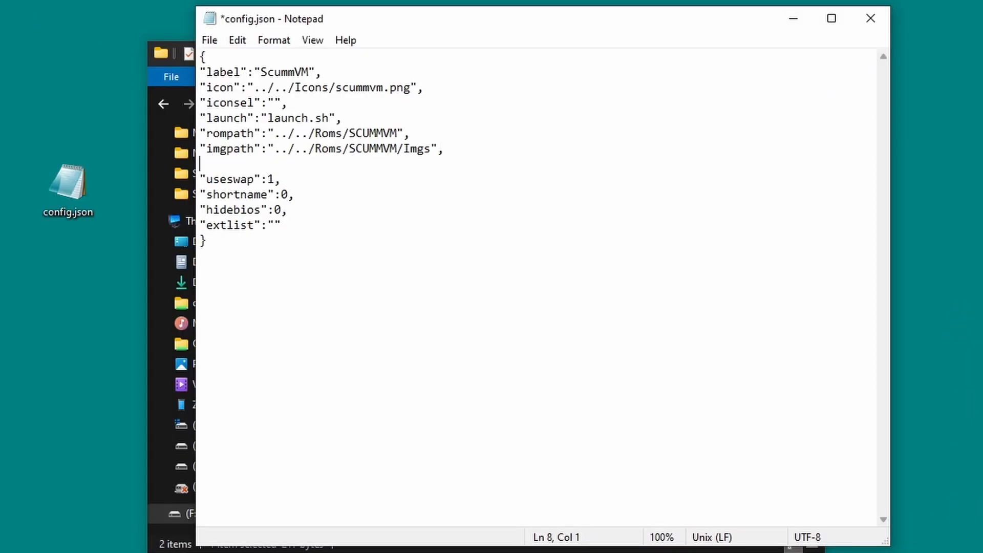
Step: Add a gamelist entry pointing to ../../Roms/SCUMMVM/miyoogamelist.xml and save
{"action": "type", "text": "\""}
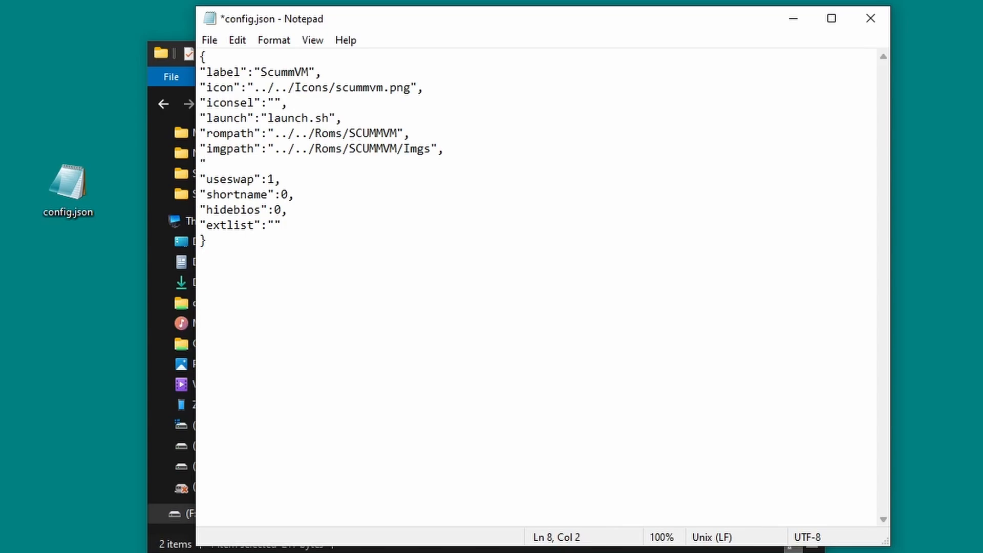
{"action": "type", "text": "gamelis"}
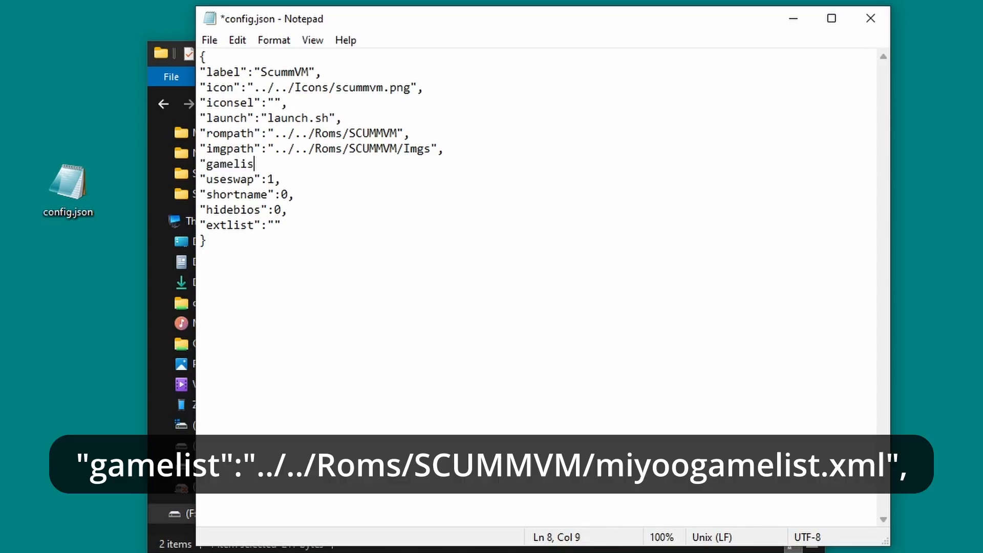
{"action": "type", "text": "t\":\""}
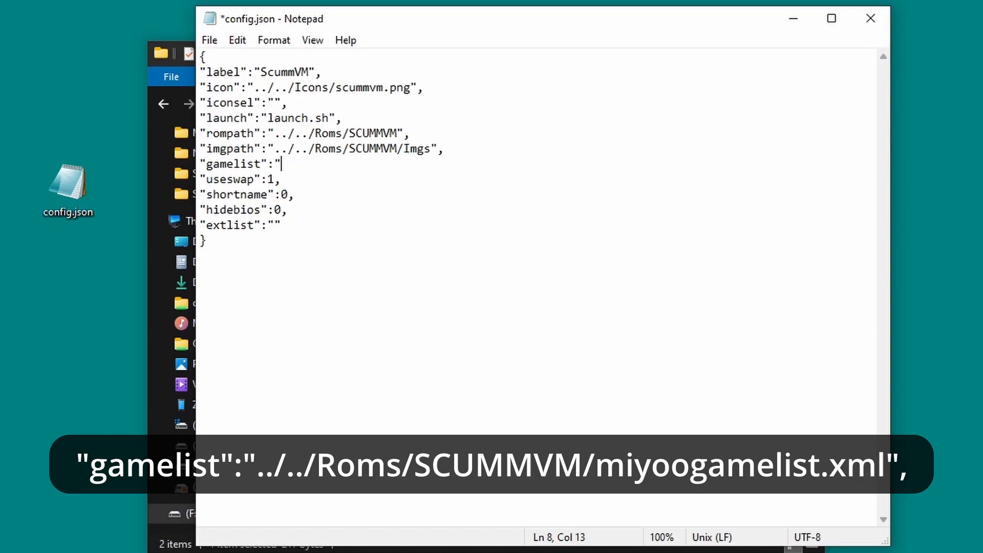
{"action": "type", "text": "../../"}
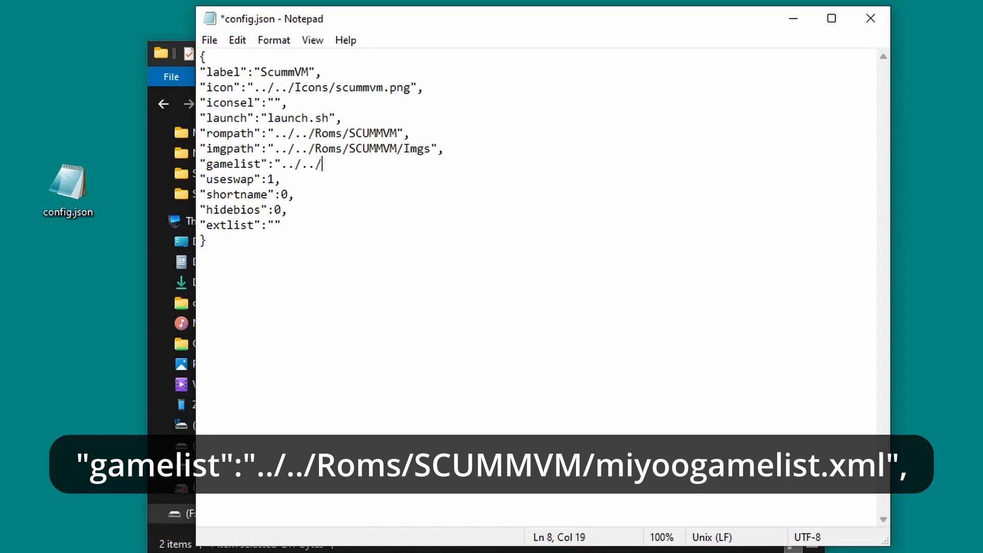
{"action": "type", "text": "Roms/"}
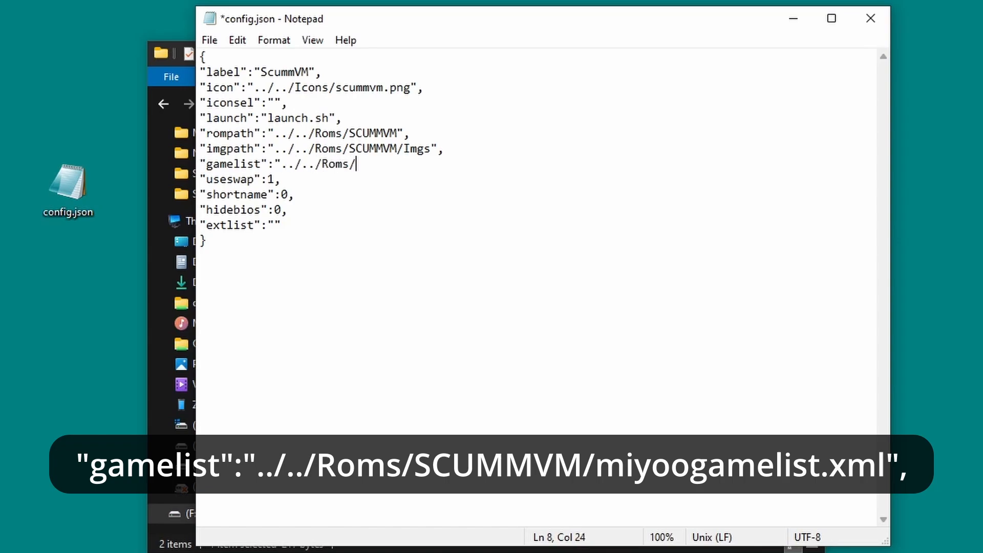
{"action": "type", "text": "SCUMMVM/"}
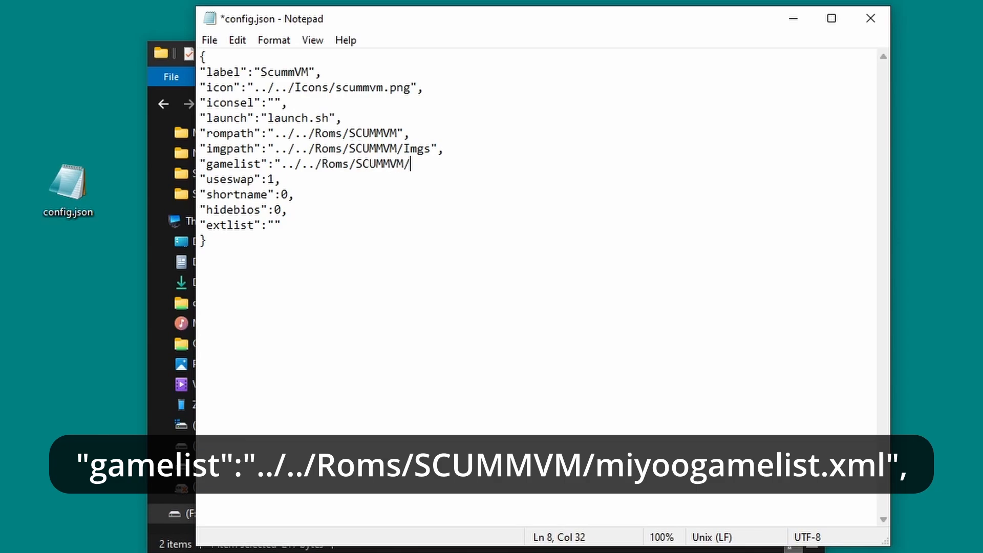
{"action": "type", "text": "miyoogamelist.xml"}
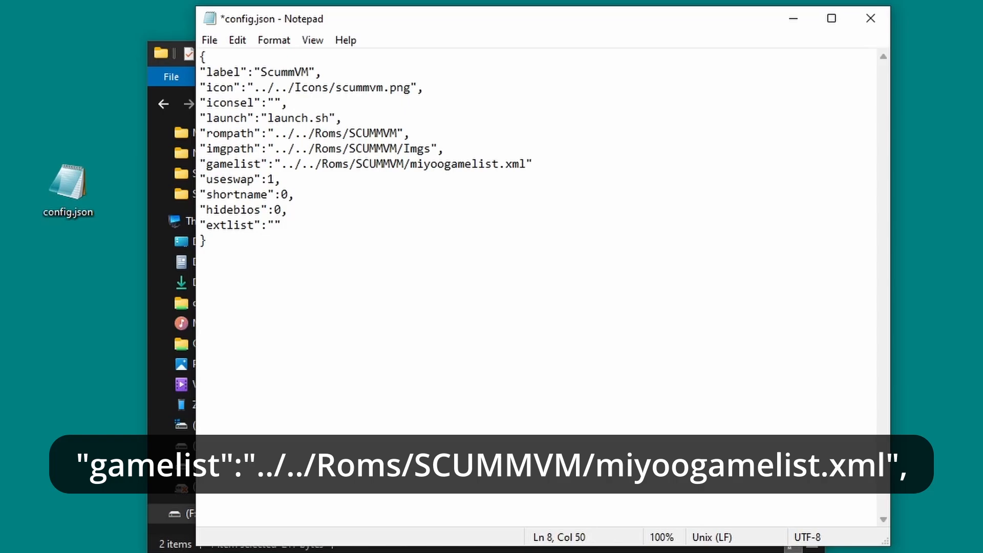
{"action": "key", "text": "ctrl+s"}
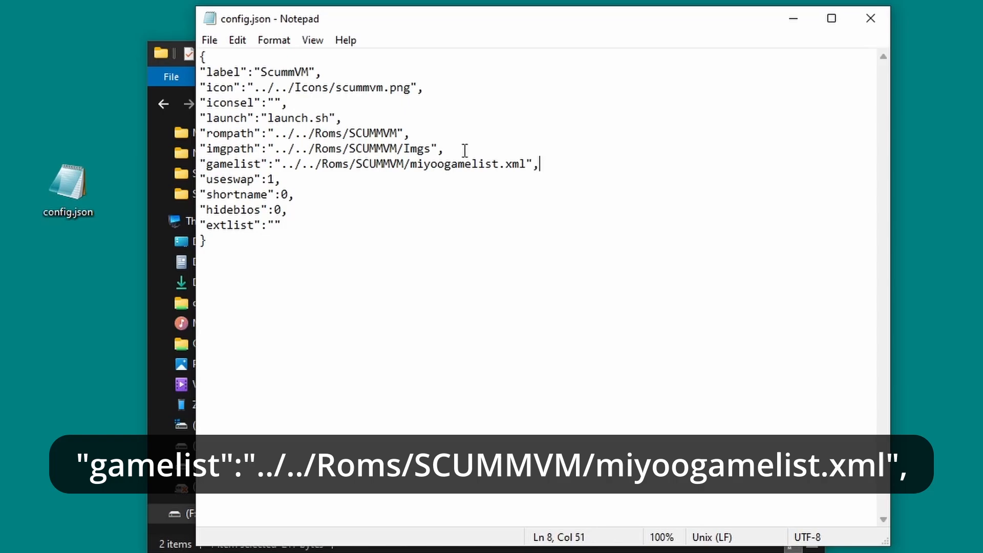
Step: Set extlist to scummvm|SCUMMVM and save config.json
{"action": "type", "text": "s"}
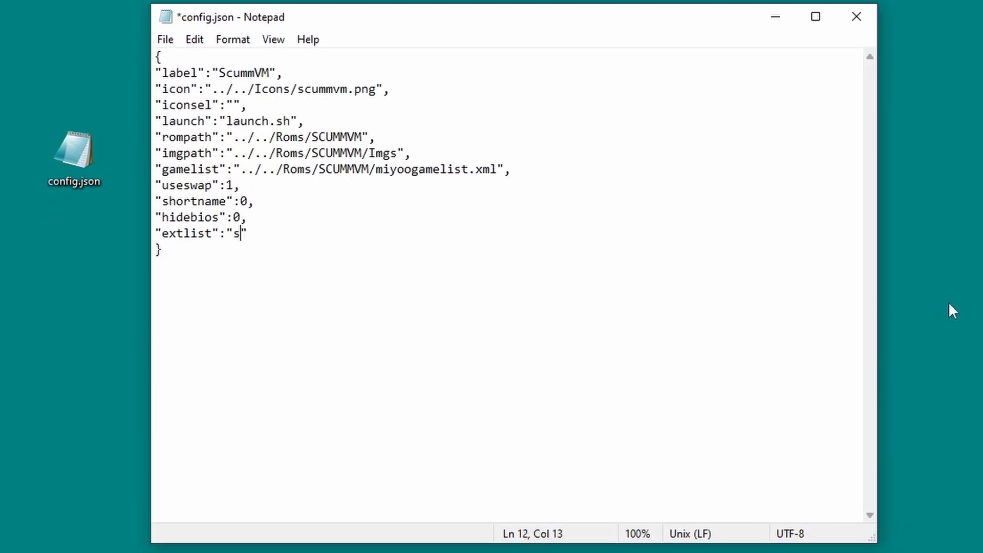
{"action": "type", "text": "cummvm|"}
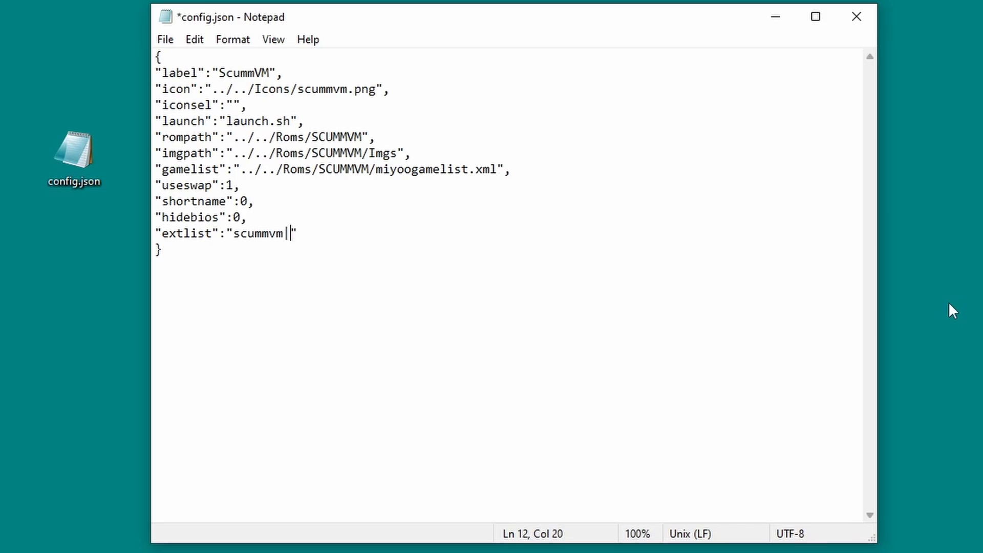
{"action": "type", "text": "SCUMMVM"}
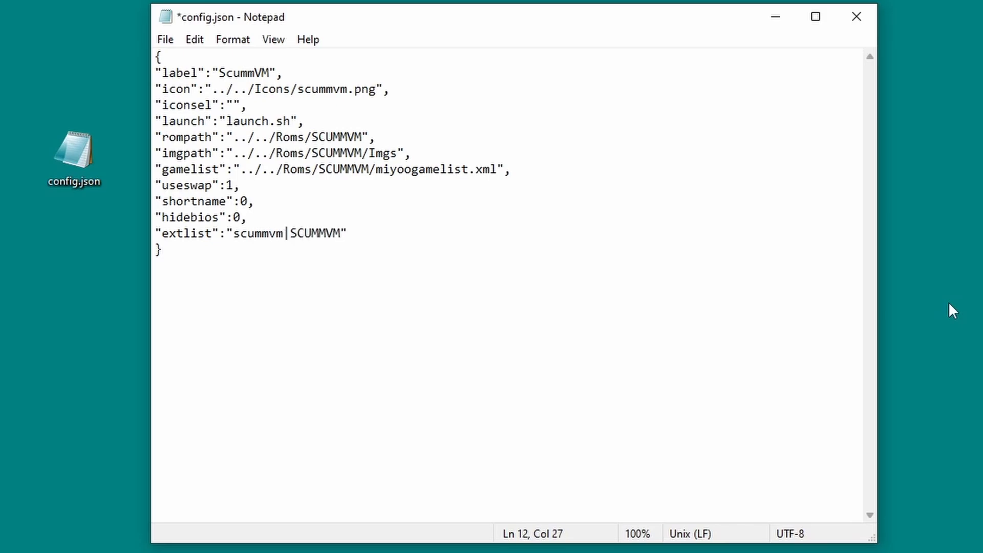
{"action": "key", "text": "ctrl+s"}
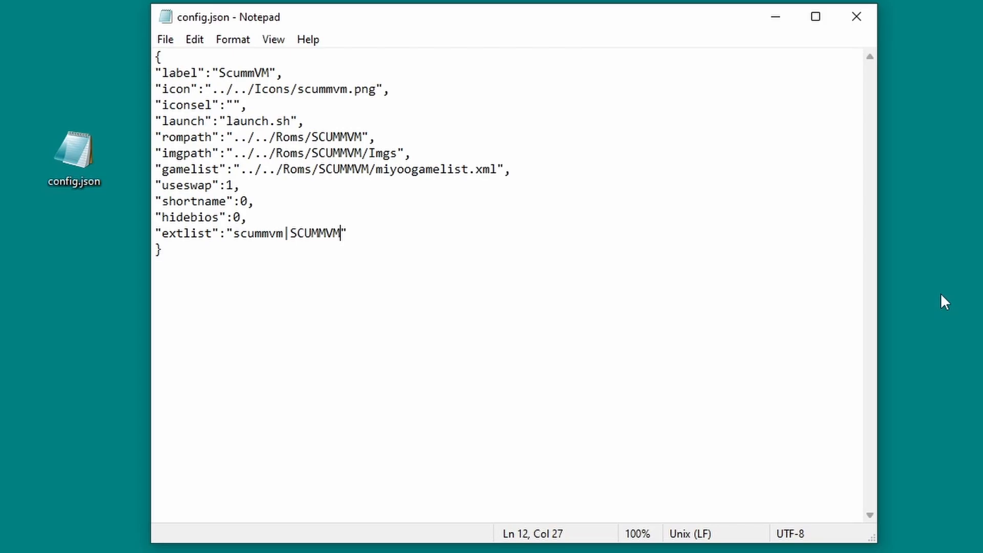
{"action": "mouse_move", "coordinate": [911, 308]}
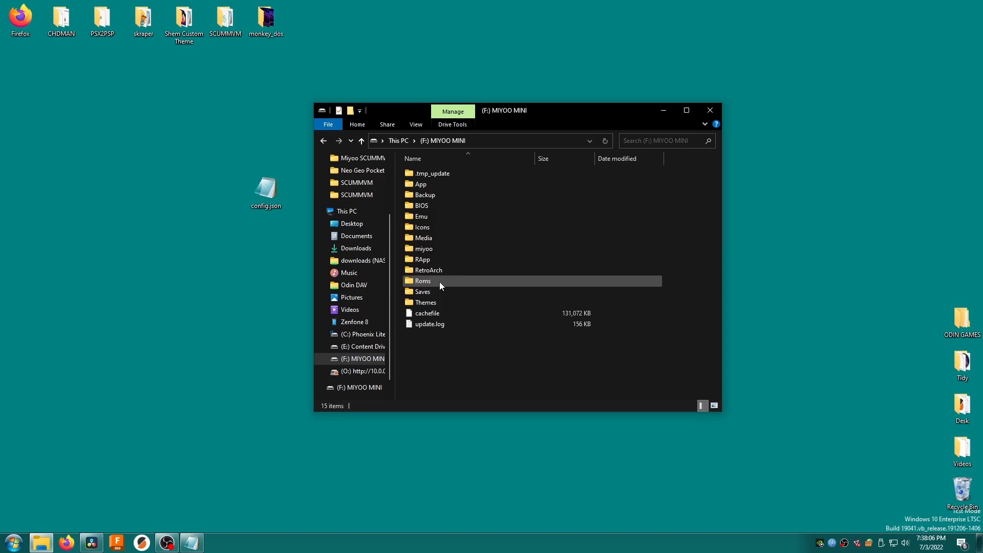
Step: Create miyoogamelist.xml in Roms/SCUMMVM, accept the extension change, and open it in Notepad
{"action": "double_click", "coordinate": [422, 280]}
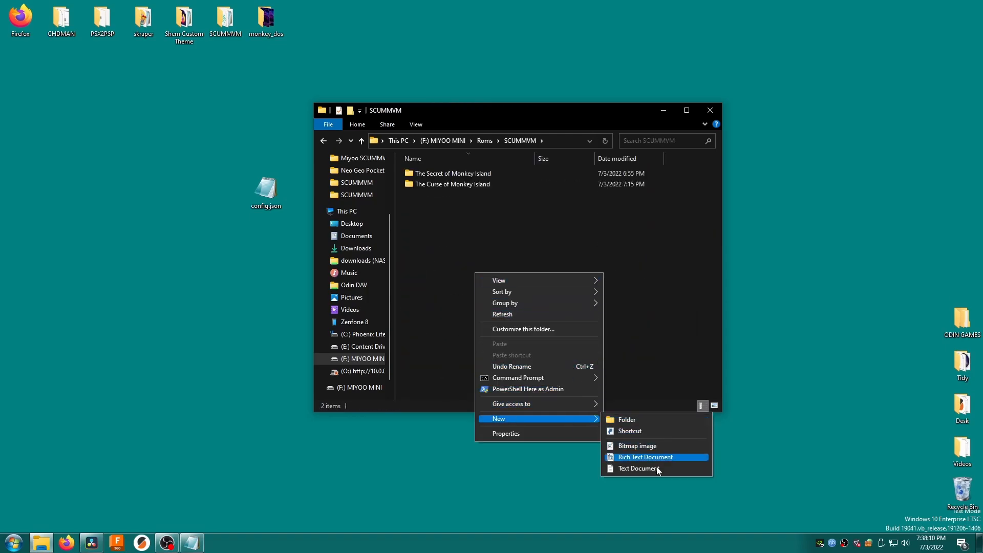
{"action": "left_click", "coordinate": [638, 468]}
{"action": "type", "text": "miyoogamelist.xml"}
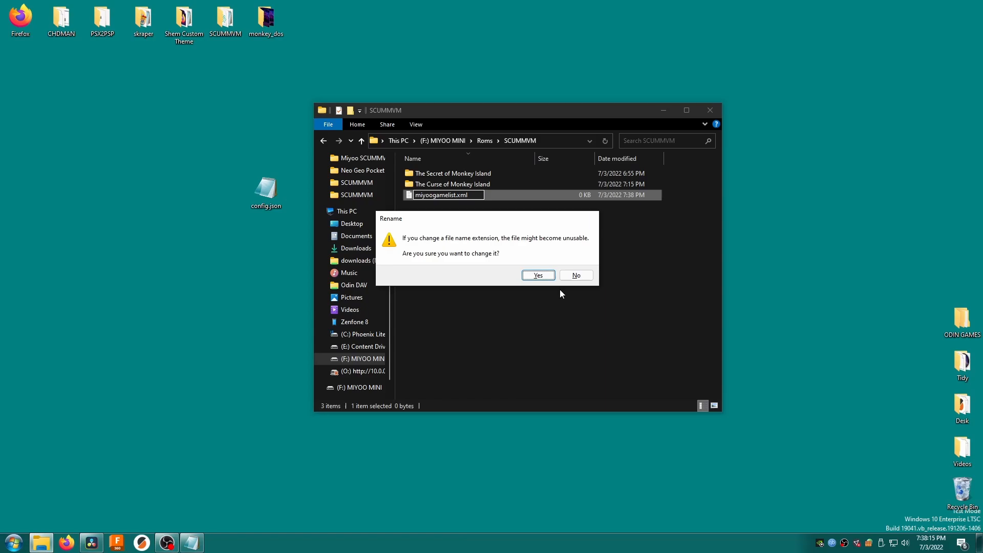
{"action": "left_click", "coordinate": [537, 274]}
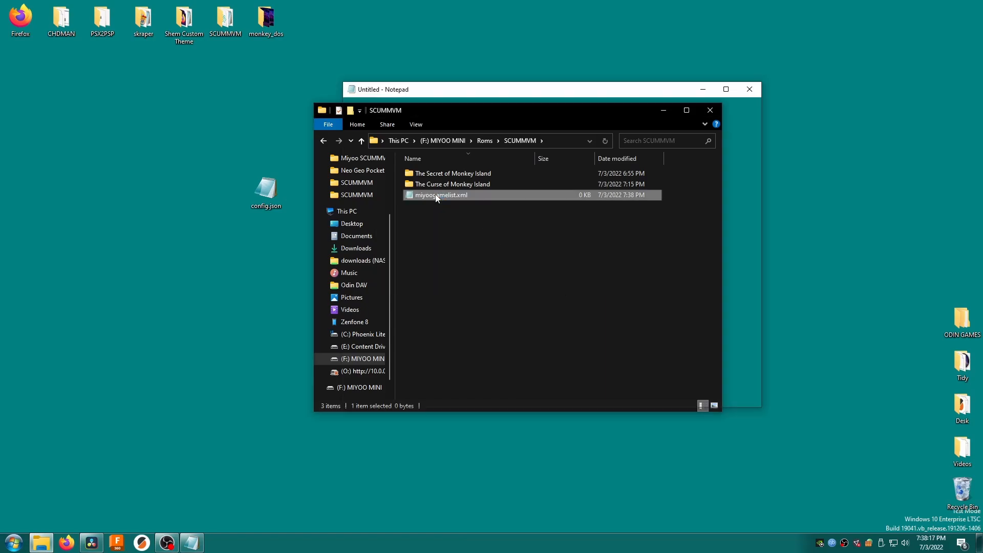
{"action": "double_click", "coordinate": [440, 195]}
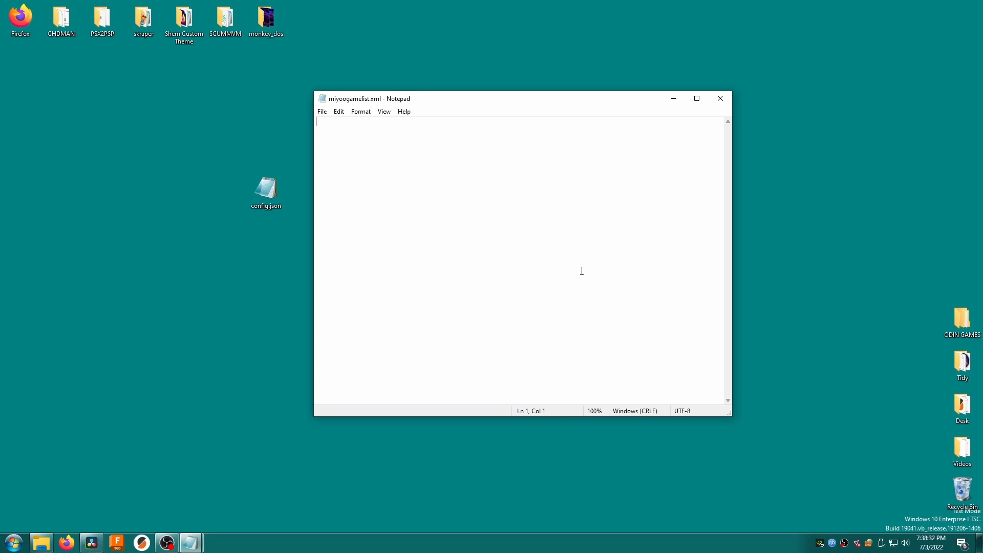
{"action": "mouse_move", "coordinate": [648, 539]}
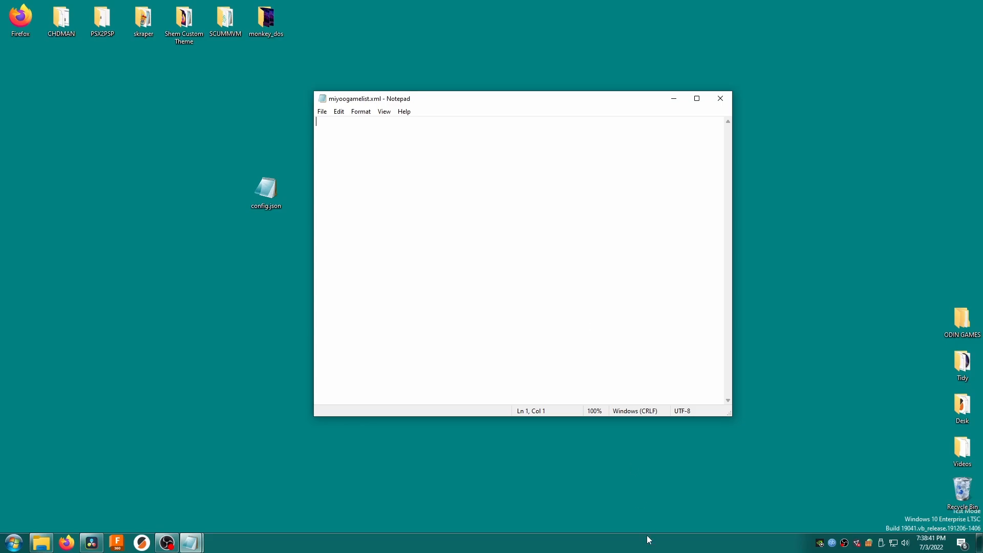
{"action": "mouse_move", "coordinate": [595, 494]}
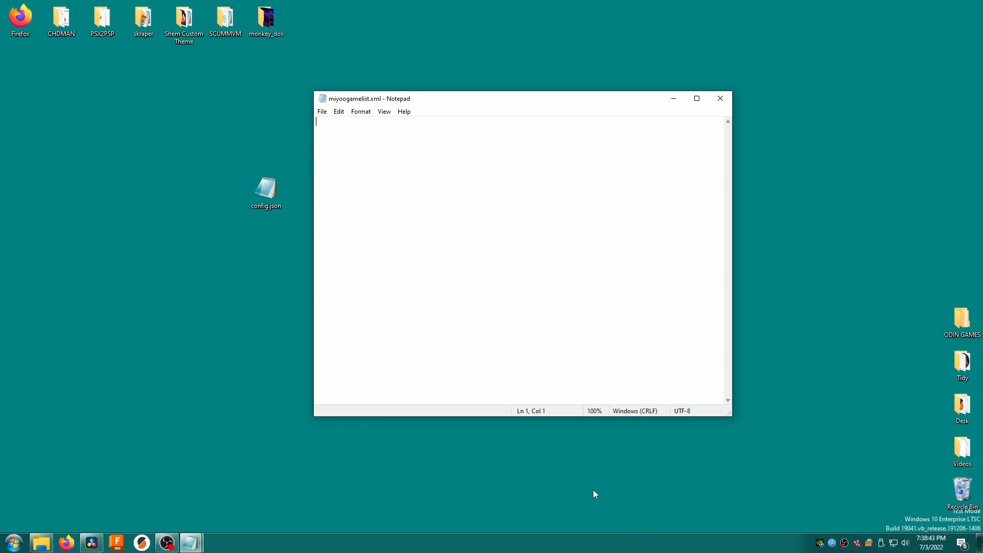
Step: Type the <?xml version="1.0"?> declaration and <gameList></gameList> tags, then begin a game entry
{"action": "type", "text": "<?xml version=\"1.0\"?>"}
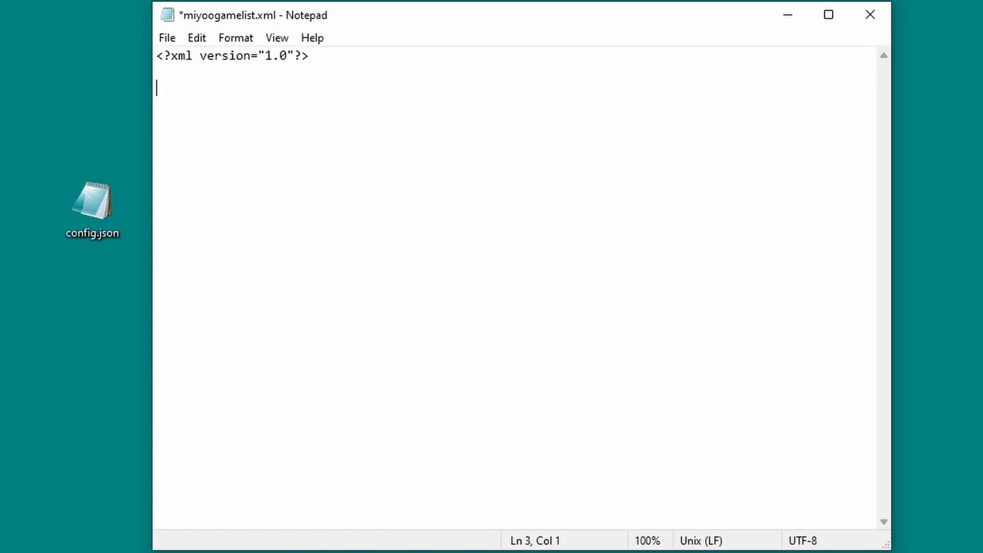
{"action": "type", "text": "<gameLis"}
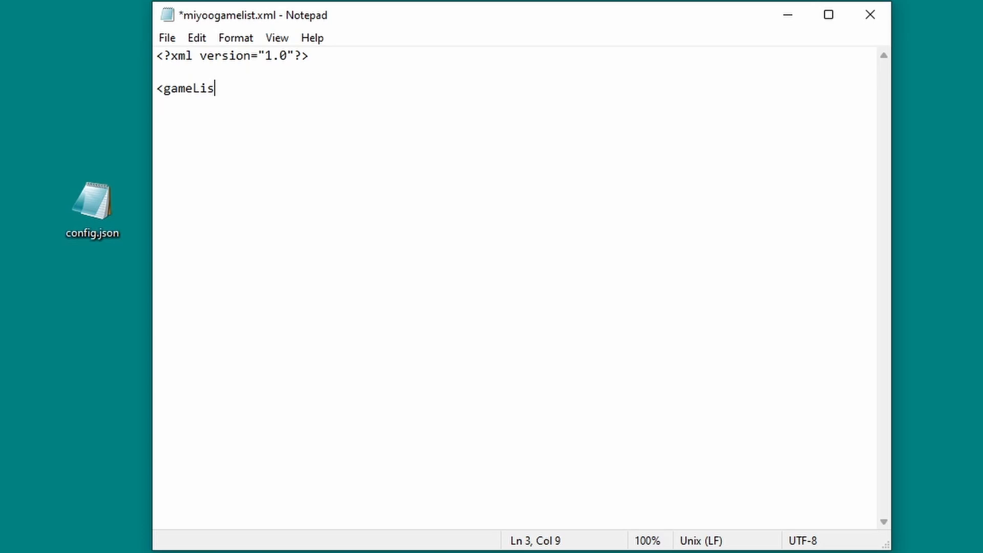
{"action": "type", "text": "t>"}
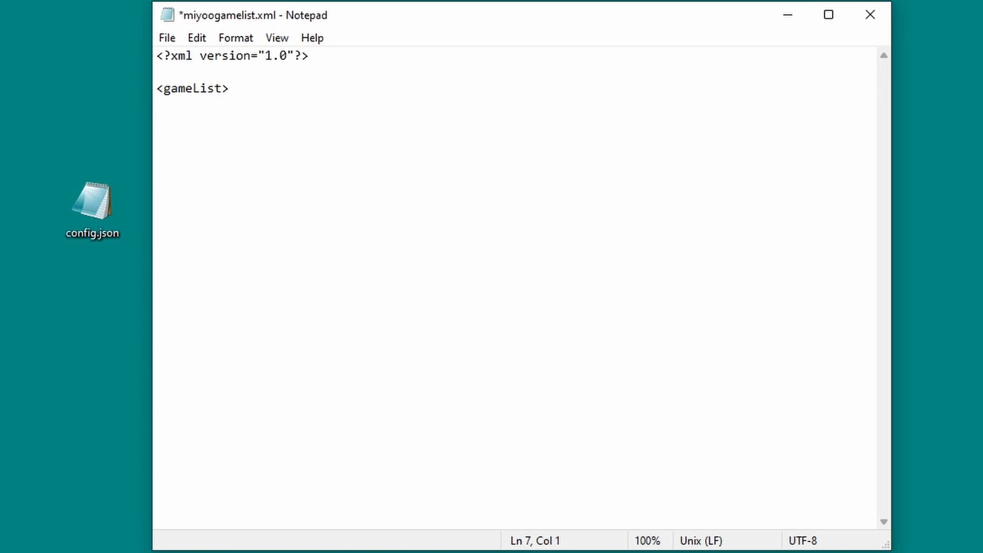
{"action": "type", "text": "<gameList>"}
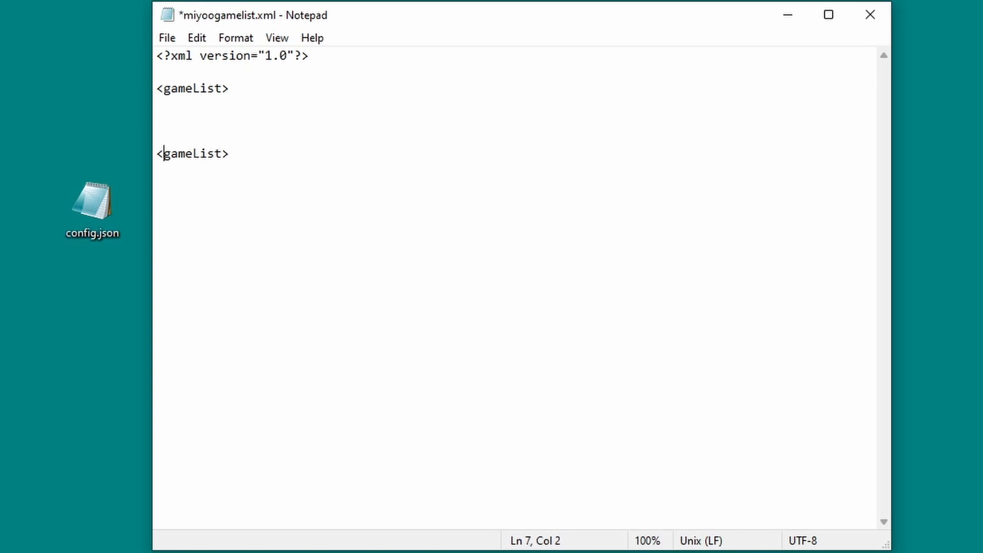
{"action": "type", "text": "/"}
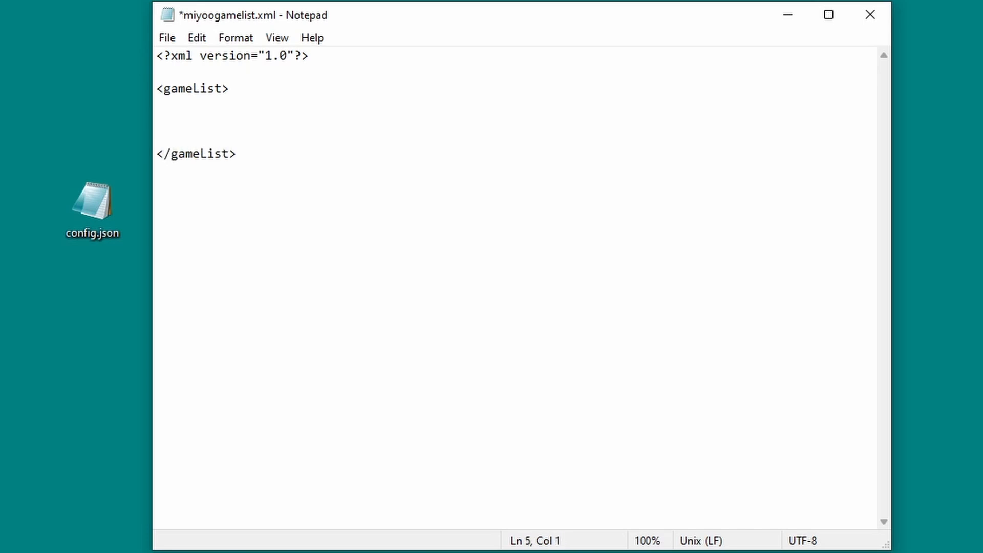
{"action": "type", "text": "<gae"}
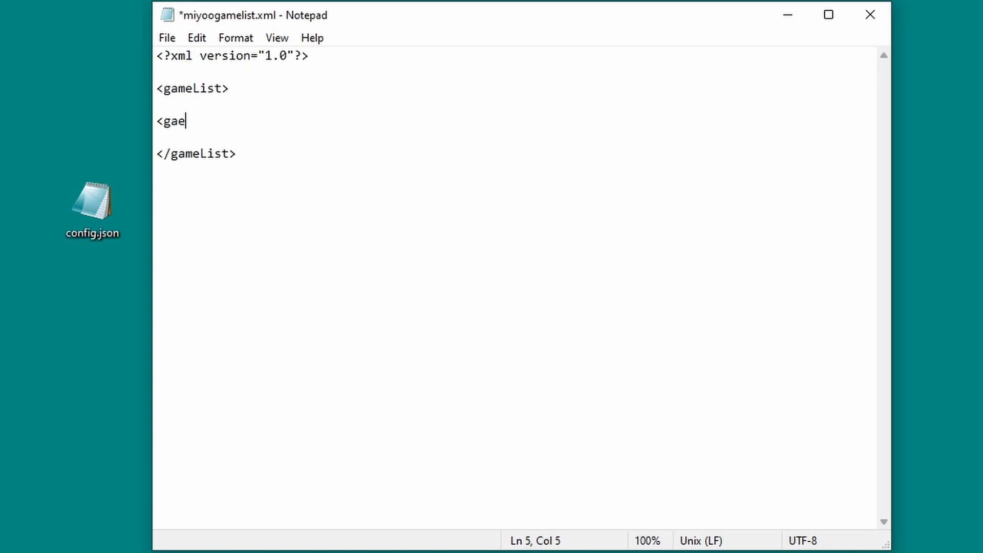
Step: Type the Monkey Island game entry's path, name and empty <image></image> tags into miyoogamelist.xml
{"action": "type", "text": "m"}
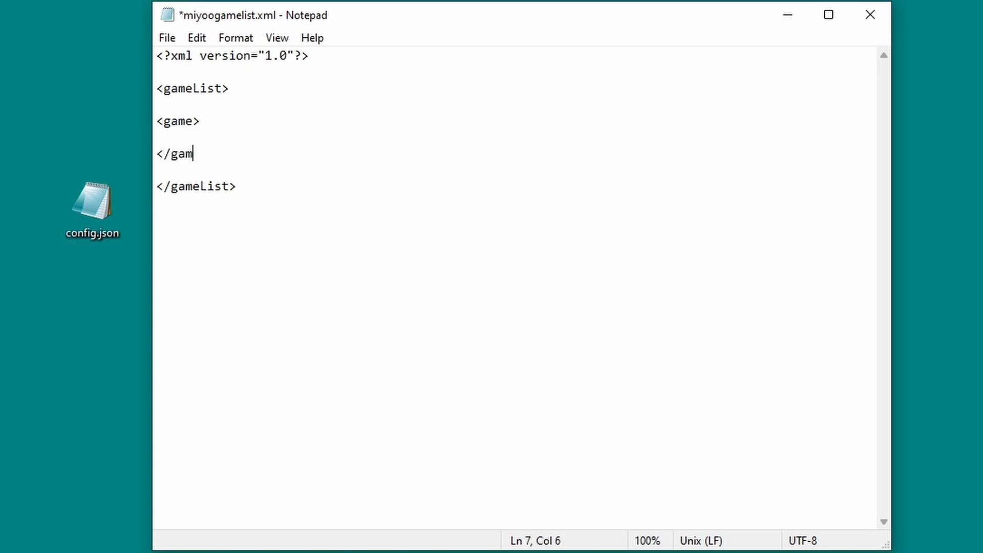
{"action": "type", "text": "e>"}
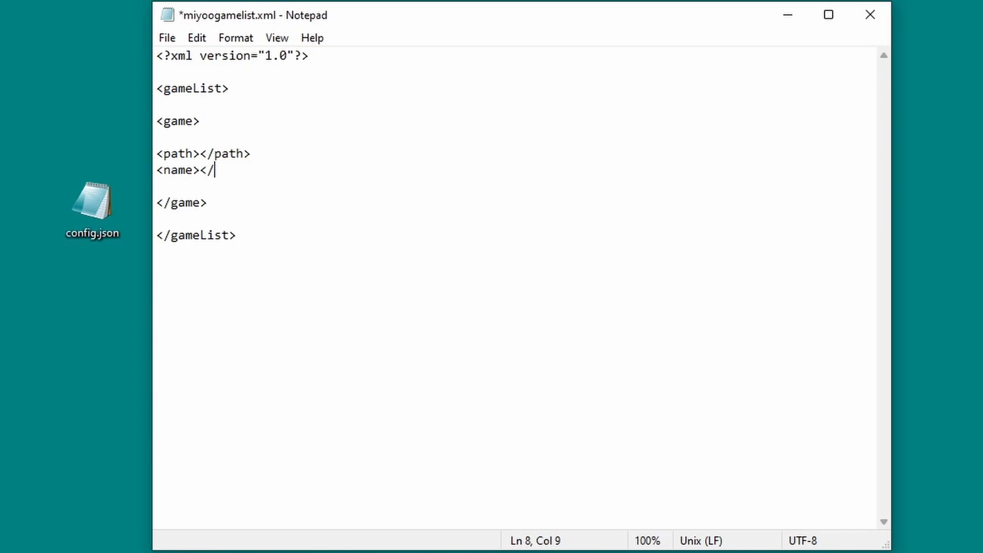
{"action": "type", "text": "name>"}
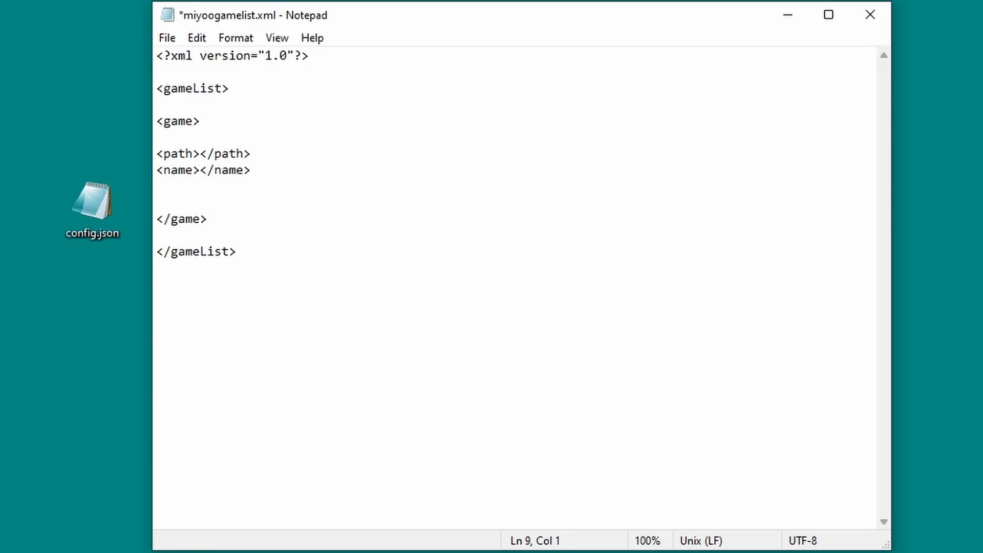
{"action": "type", "text": "<image></image>"}
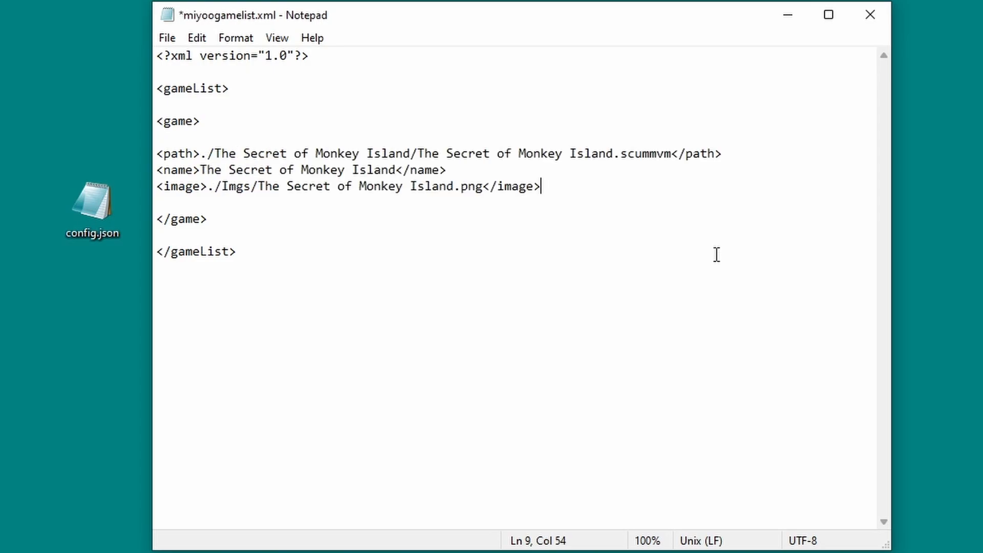
{"action": "mouse_move", "coordinate": [266, 213]}
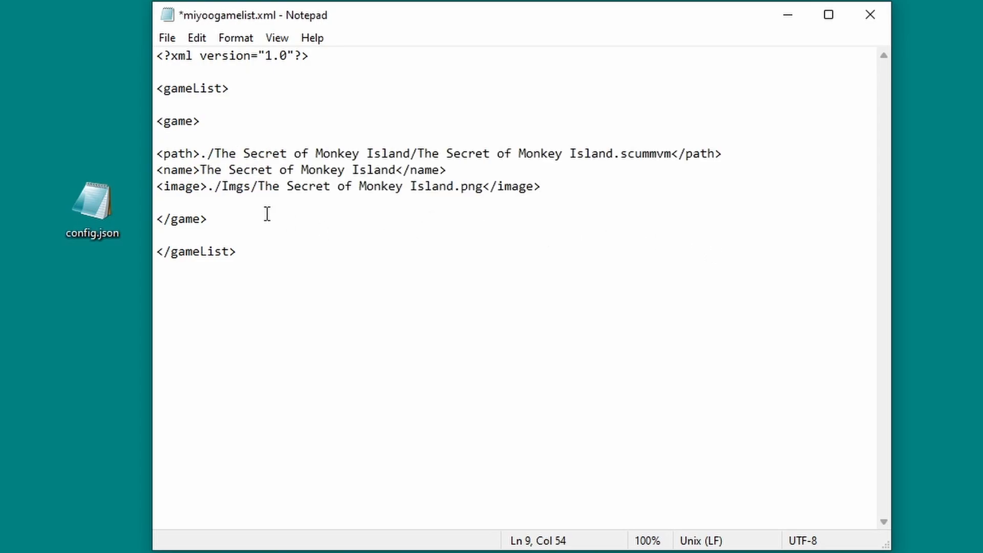
Step: Highlight the game's display name and image path values, with the SCUMMVM folder showing alongside
{"action": "left_click_drag", "start_coordinate": [202, 153], "coordinate": [363, 153]}
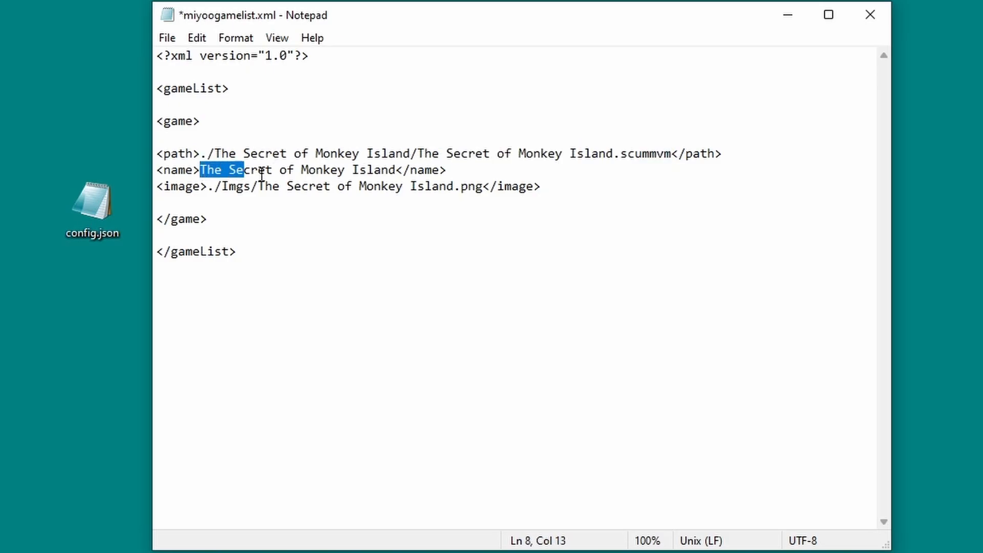
{"action": "left_click_drag", "start_coordinate": [199, 170], "coordinate": [394, 170]}
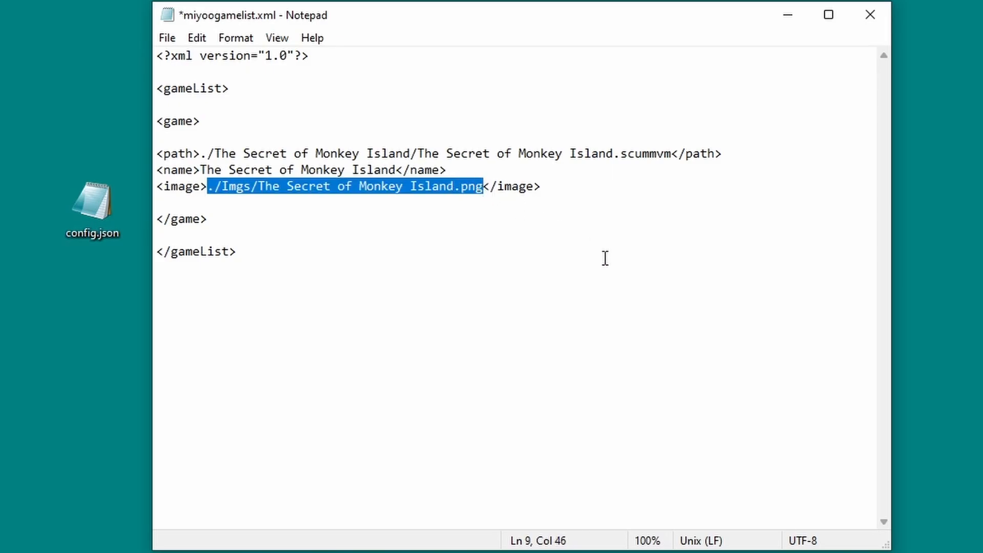
{"action": "left_click", "coordinate": [237, 251]}
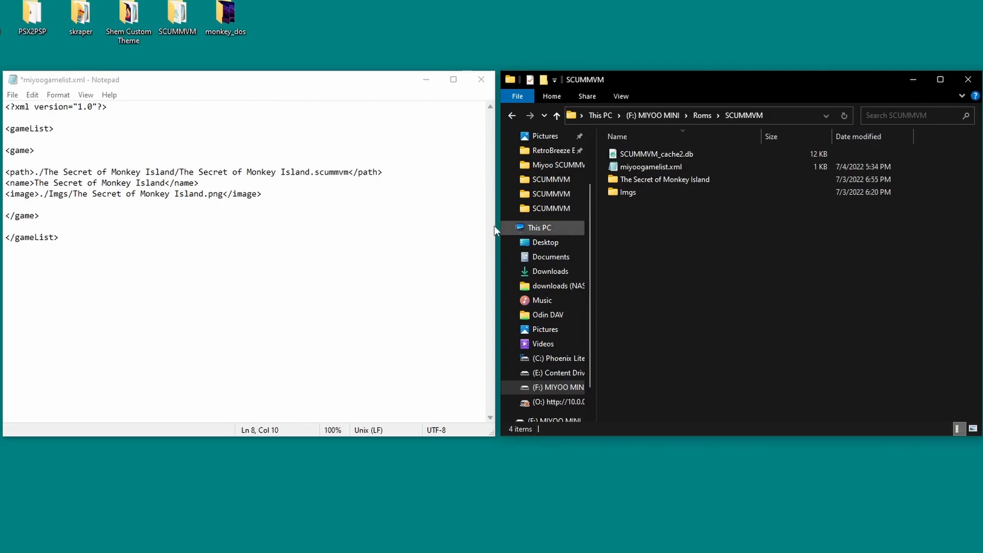
Step: Match the path to The Secret of Monkey Island folder and .scummvm file, then open Imgs
{"action": "left_click", "coordinate": [37, 172]}
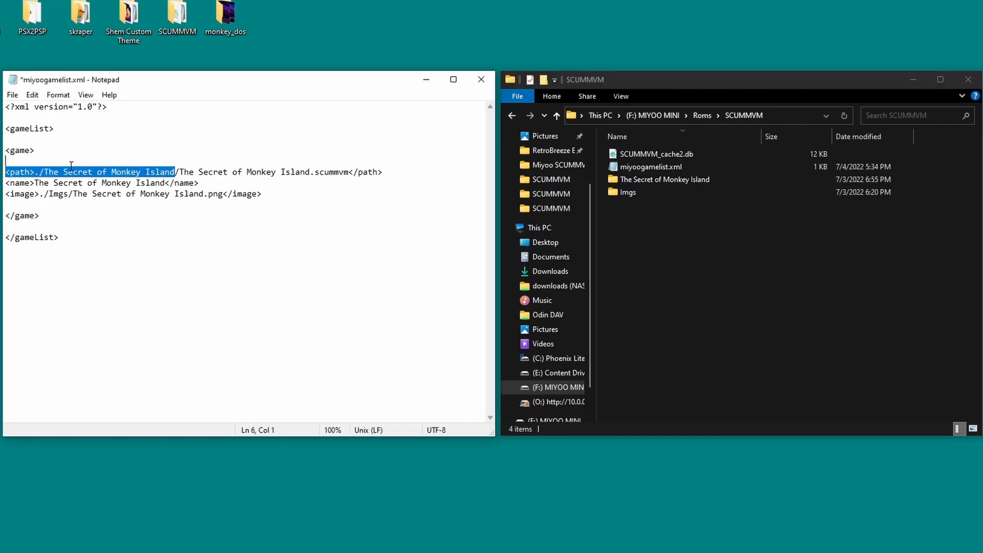
{"action": "left_click", "coordinate": [664, 179]}
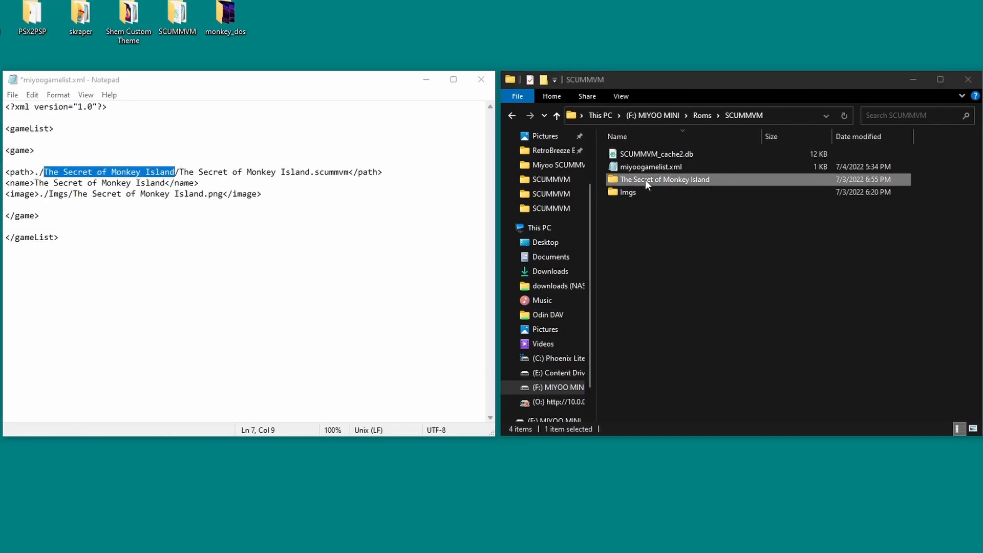
{"action": "double_click", "coordinate": [663, 179]}
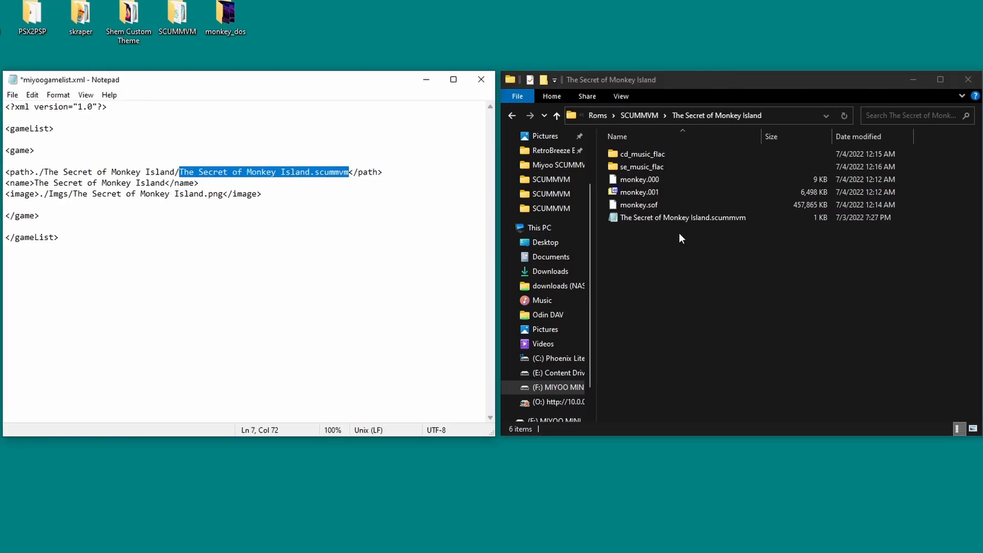
{"action": "left_click", "coordinate": [681, 218]}
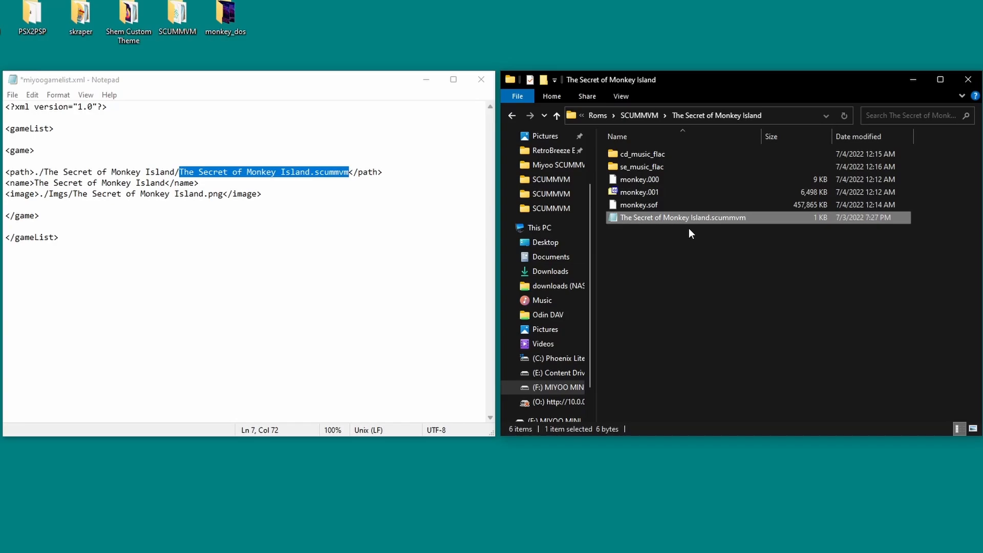
{"action": "left_click", "coordinate": [555, 115]}
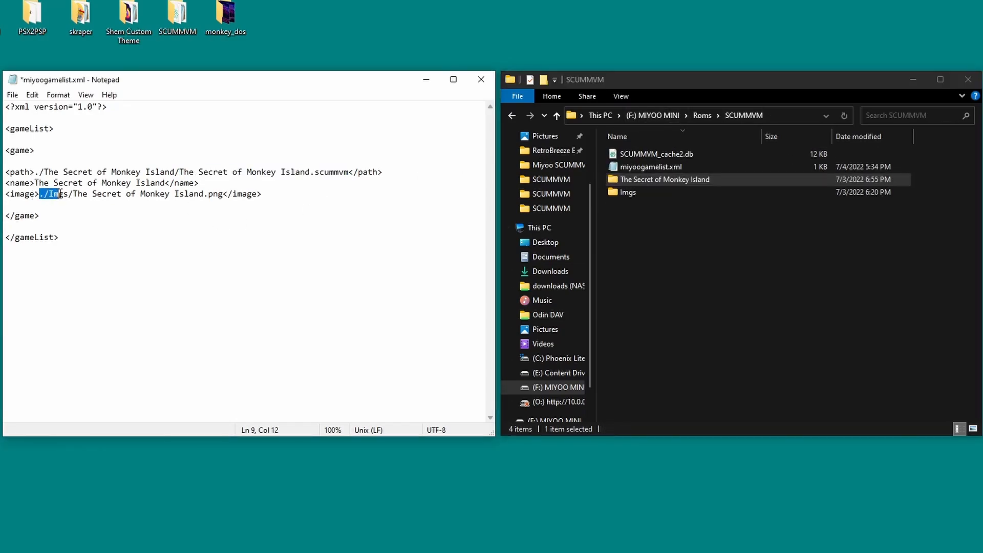
{"action": "double_click", "coordinate": [626, 192]}
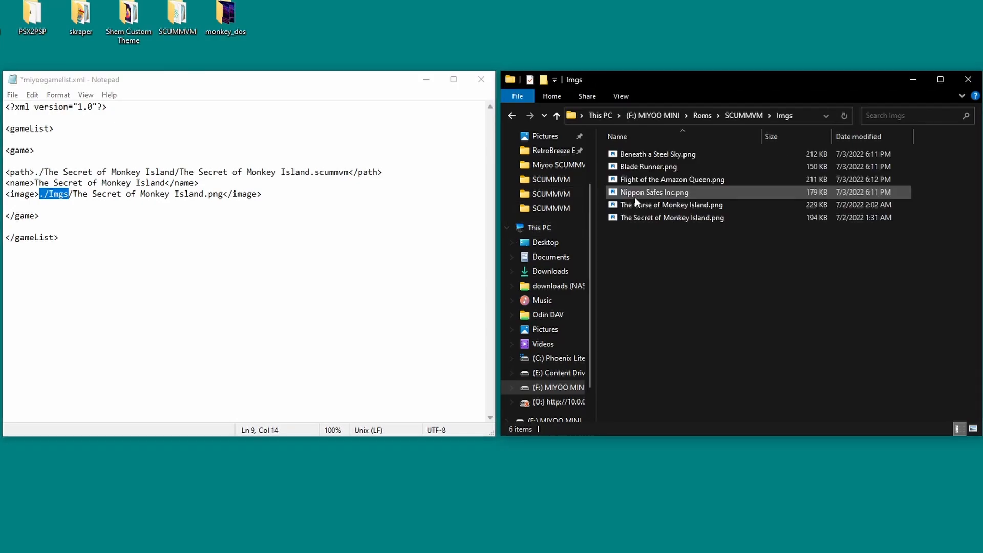